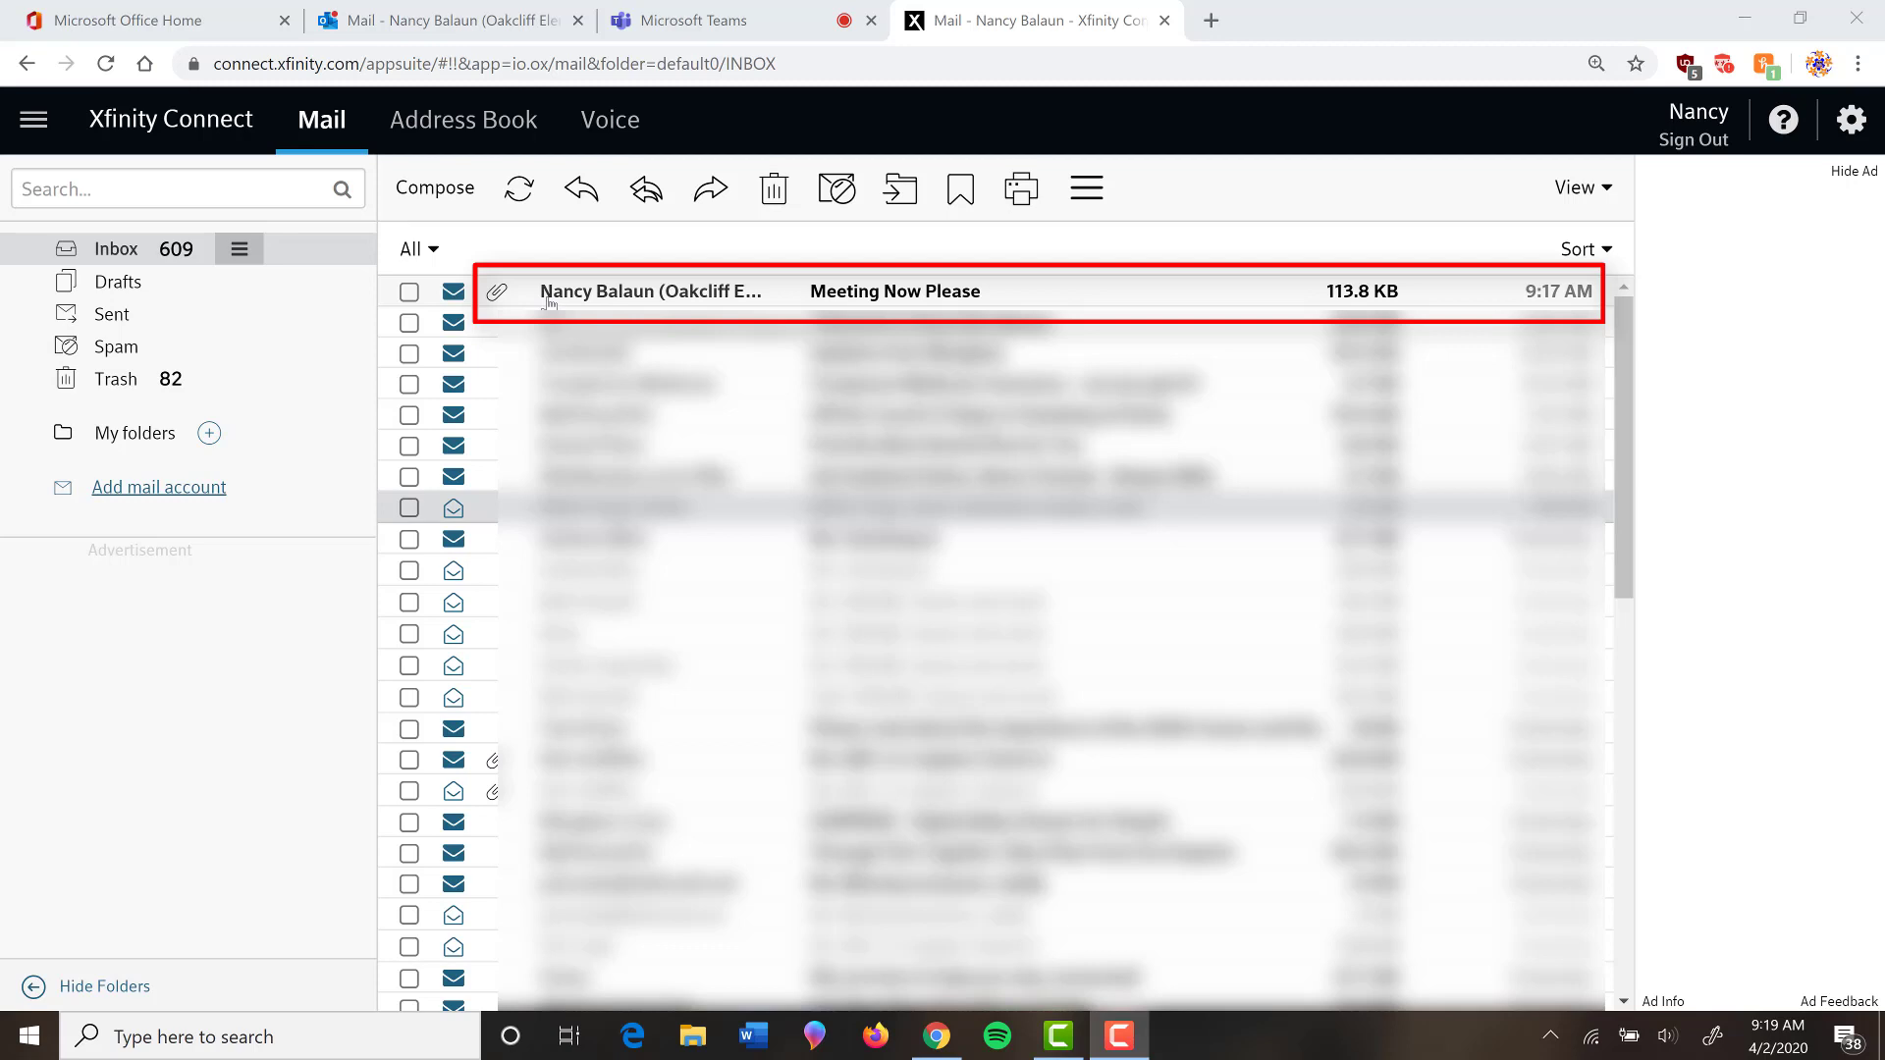
{"action": "mouse_move", "coordinate": [612, 299]}
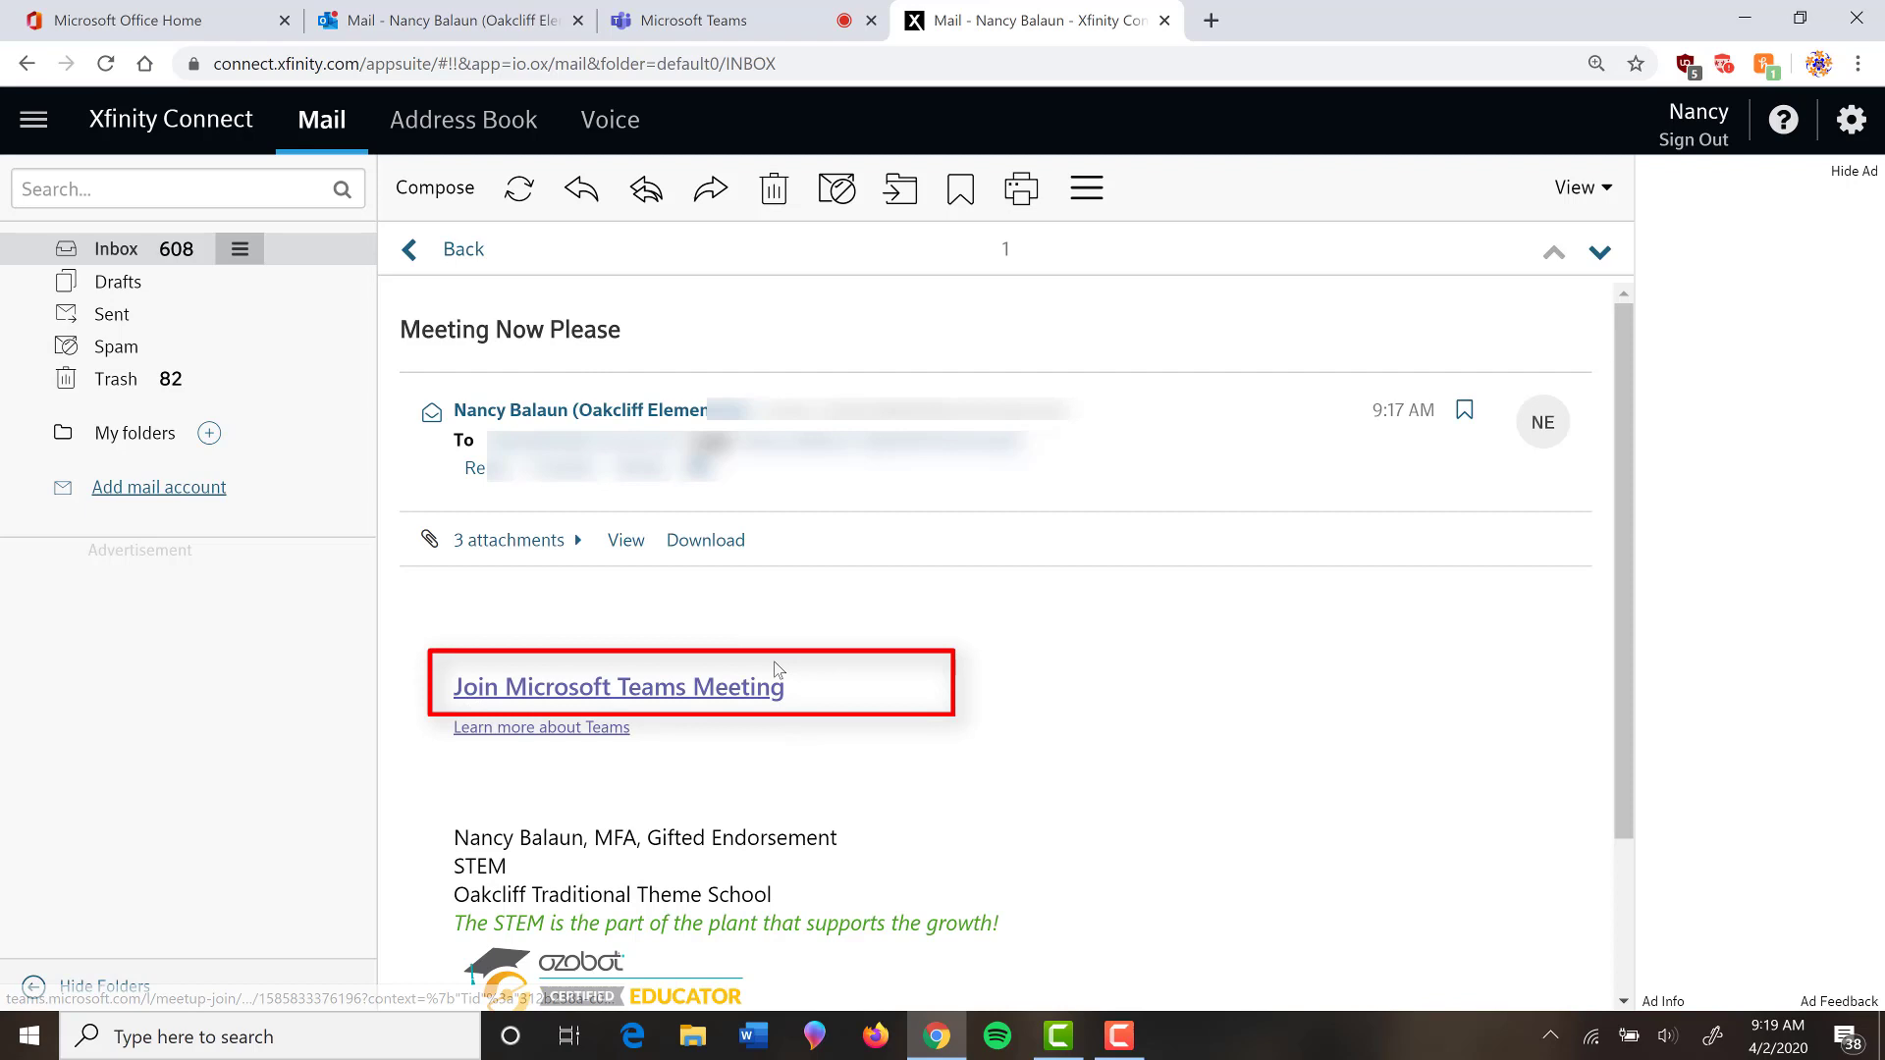
{"action": "mouse_move", "coordinate": [565, 701]}
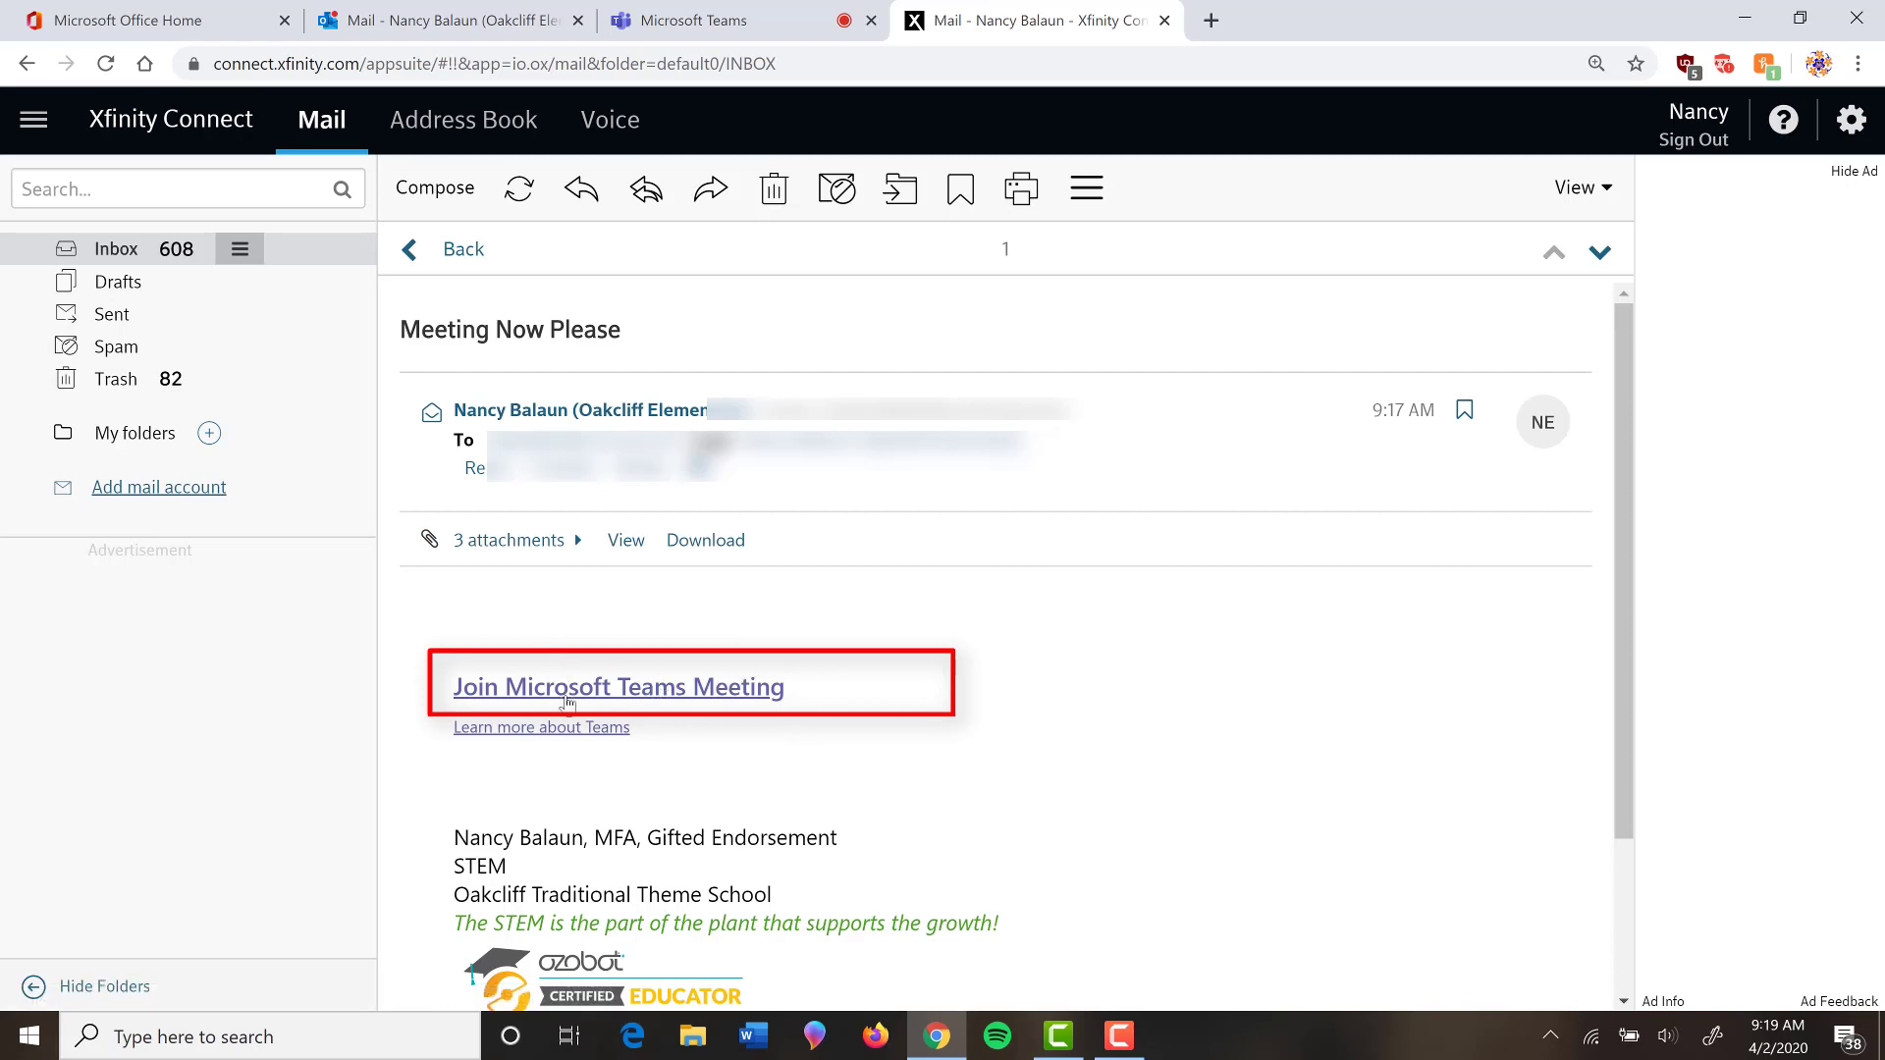
{"action": "mouse_move", "coordinate": [567, 697]}
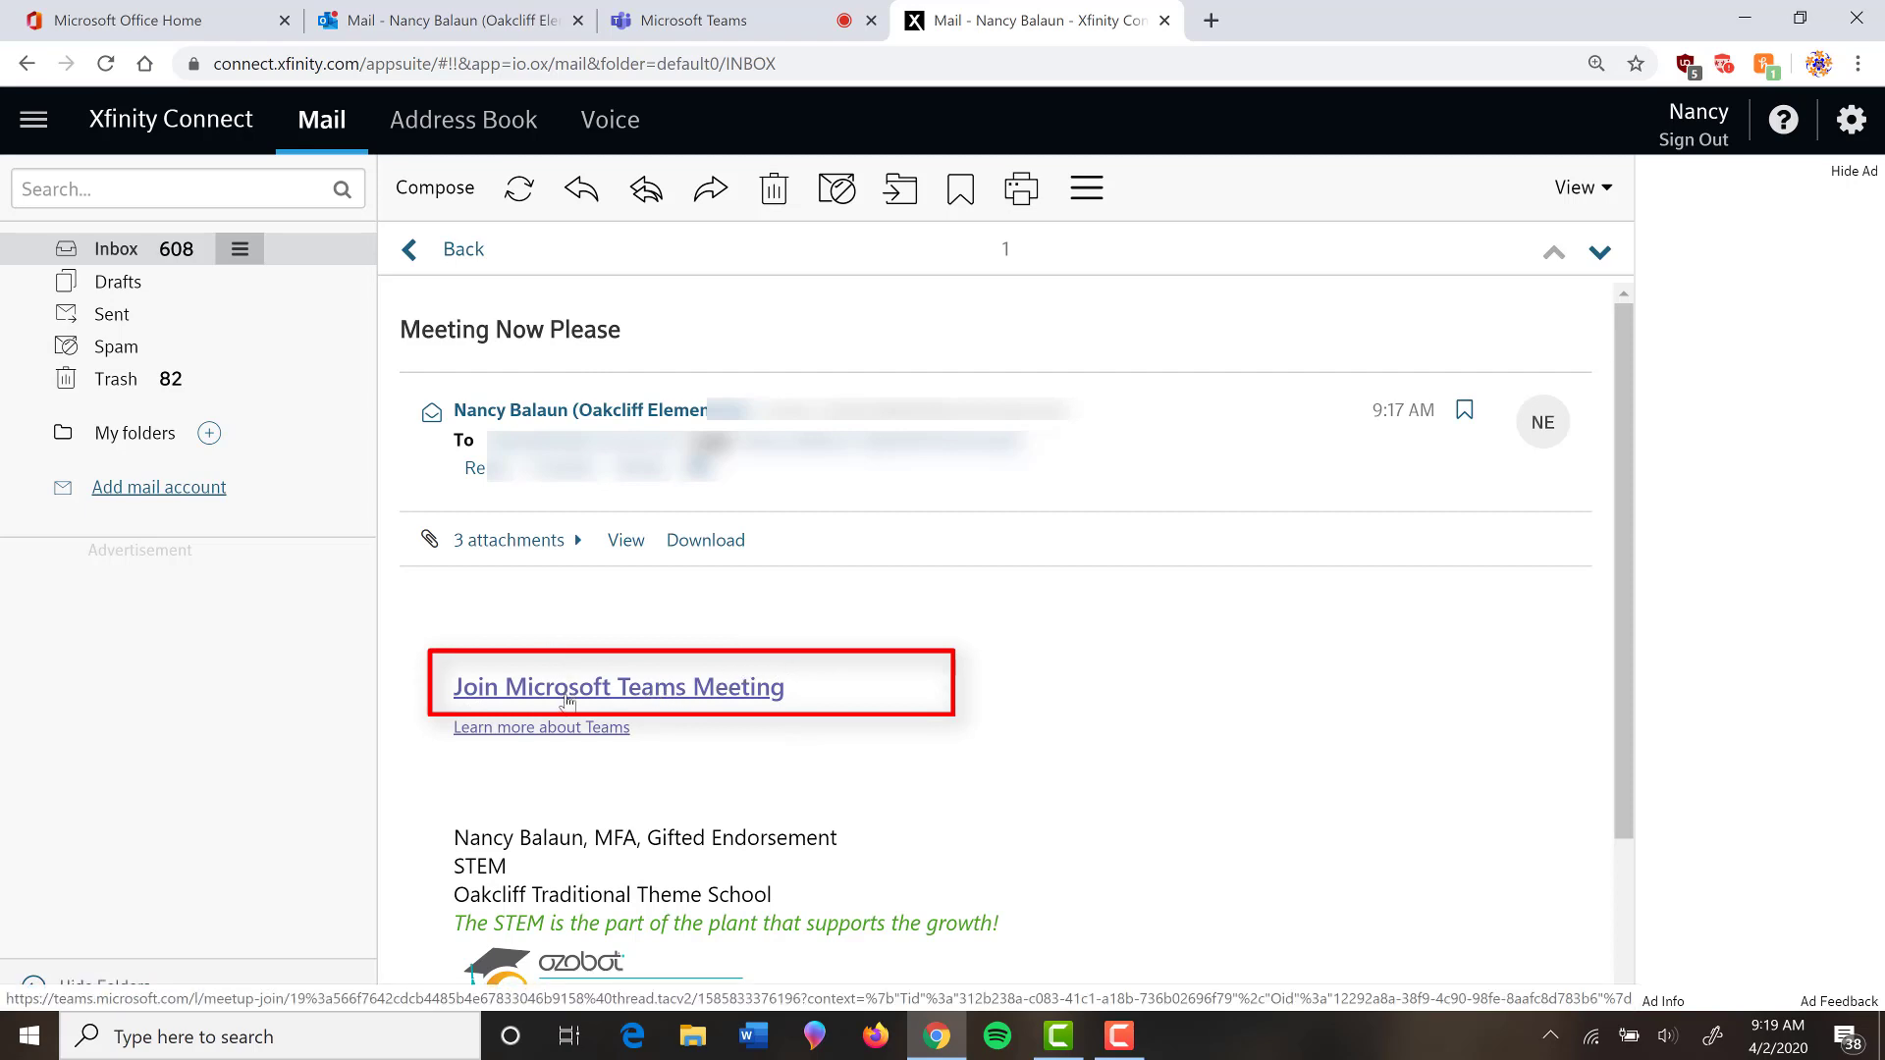
Follow the Join Microsoft Teams Meeting link in the 'Meeting Now Please' email
{"action": "left_click", "coordinate": [568, 687]}
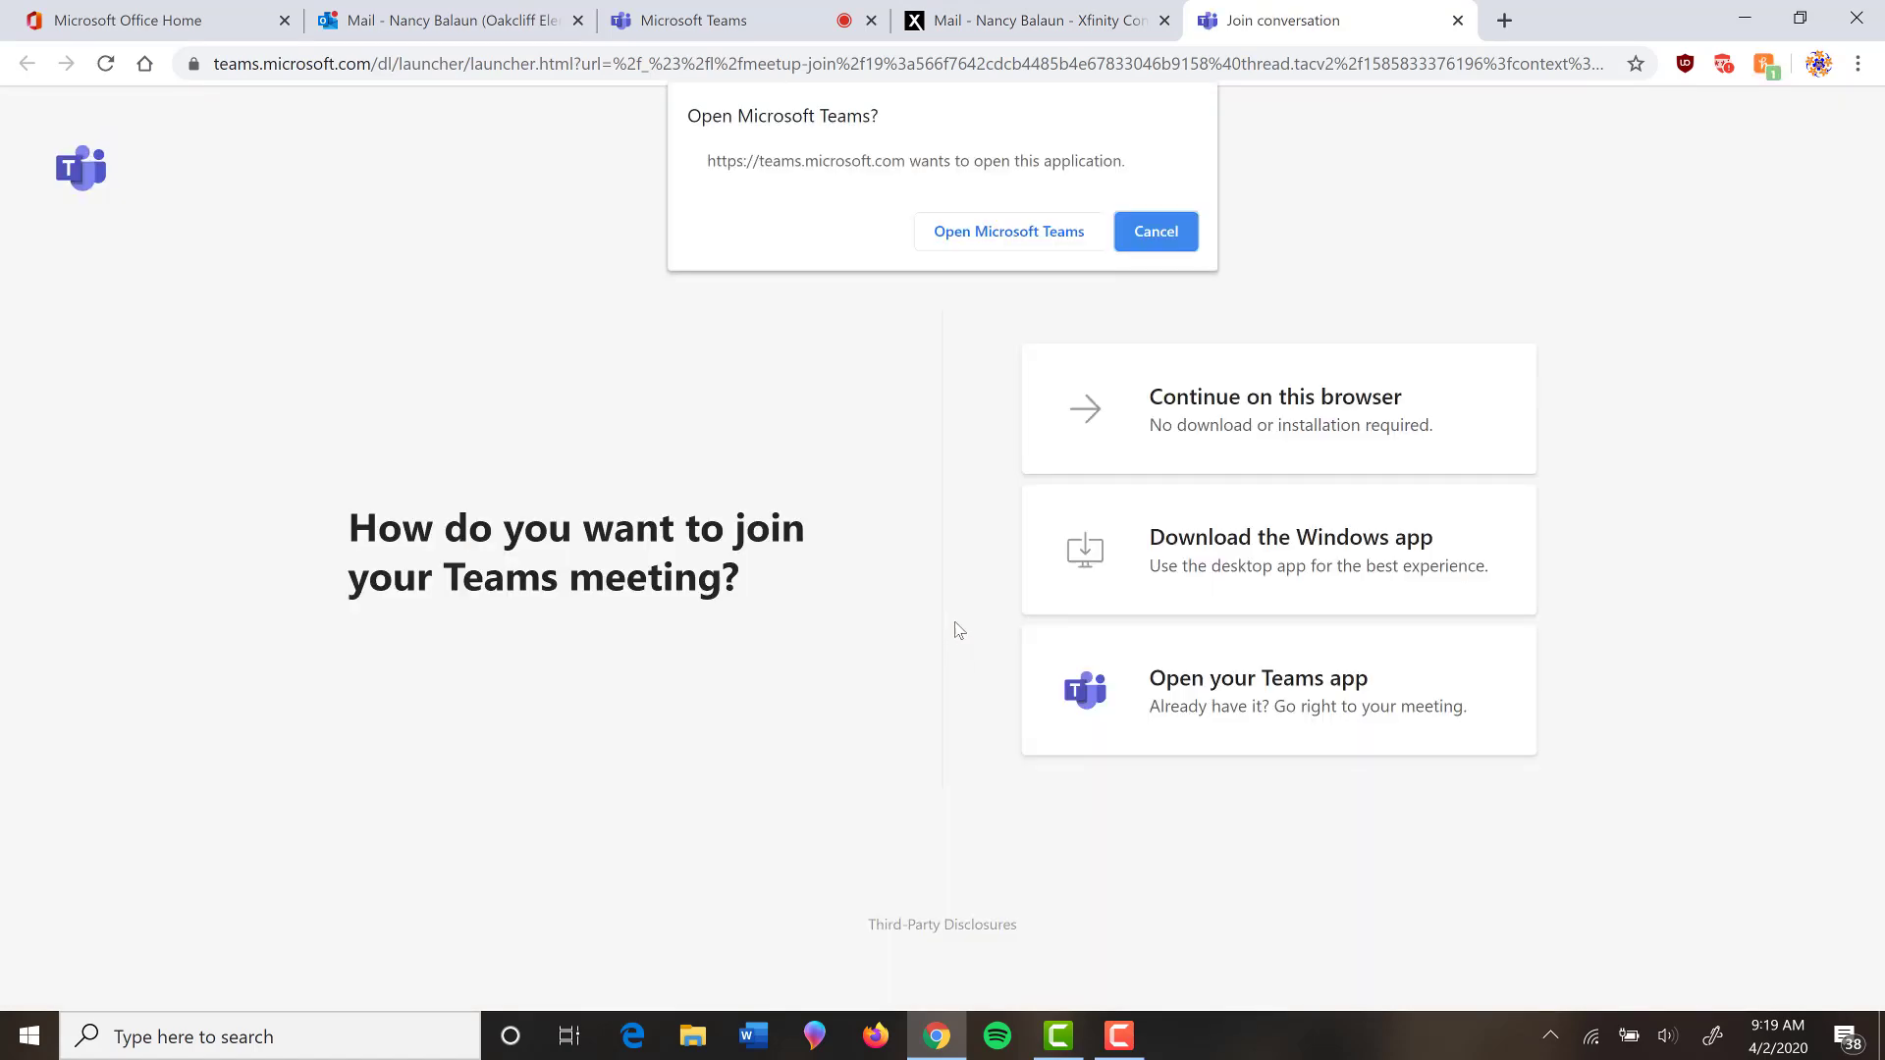
{"action": "mouse_move", "coordinate": [758, 483]}
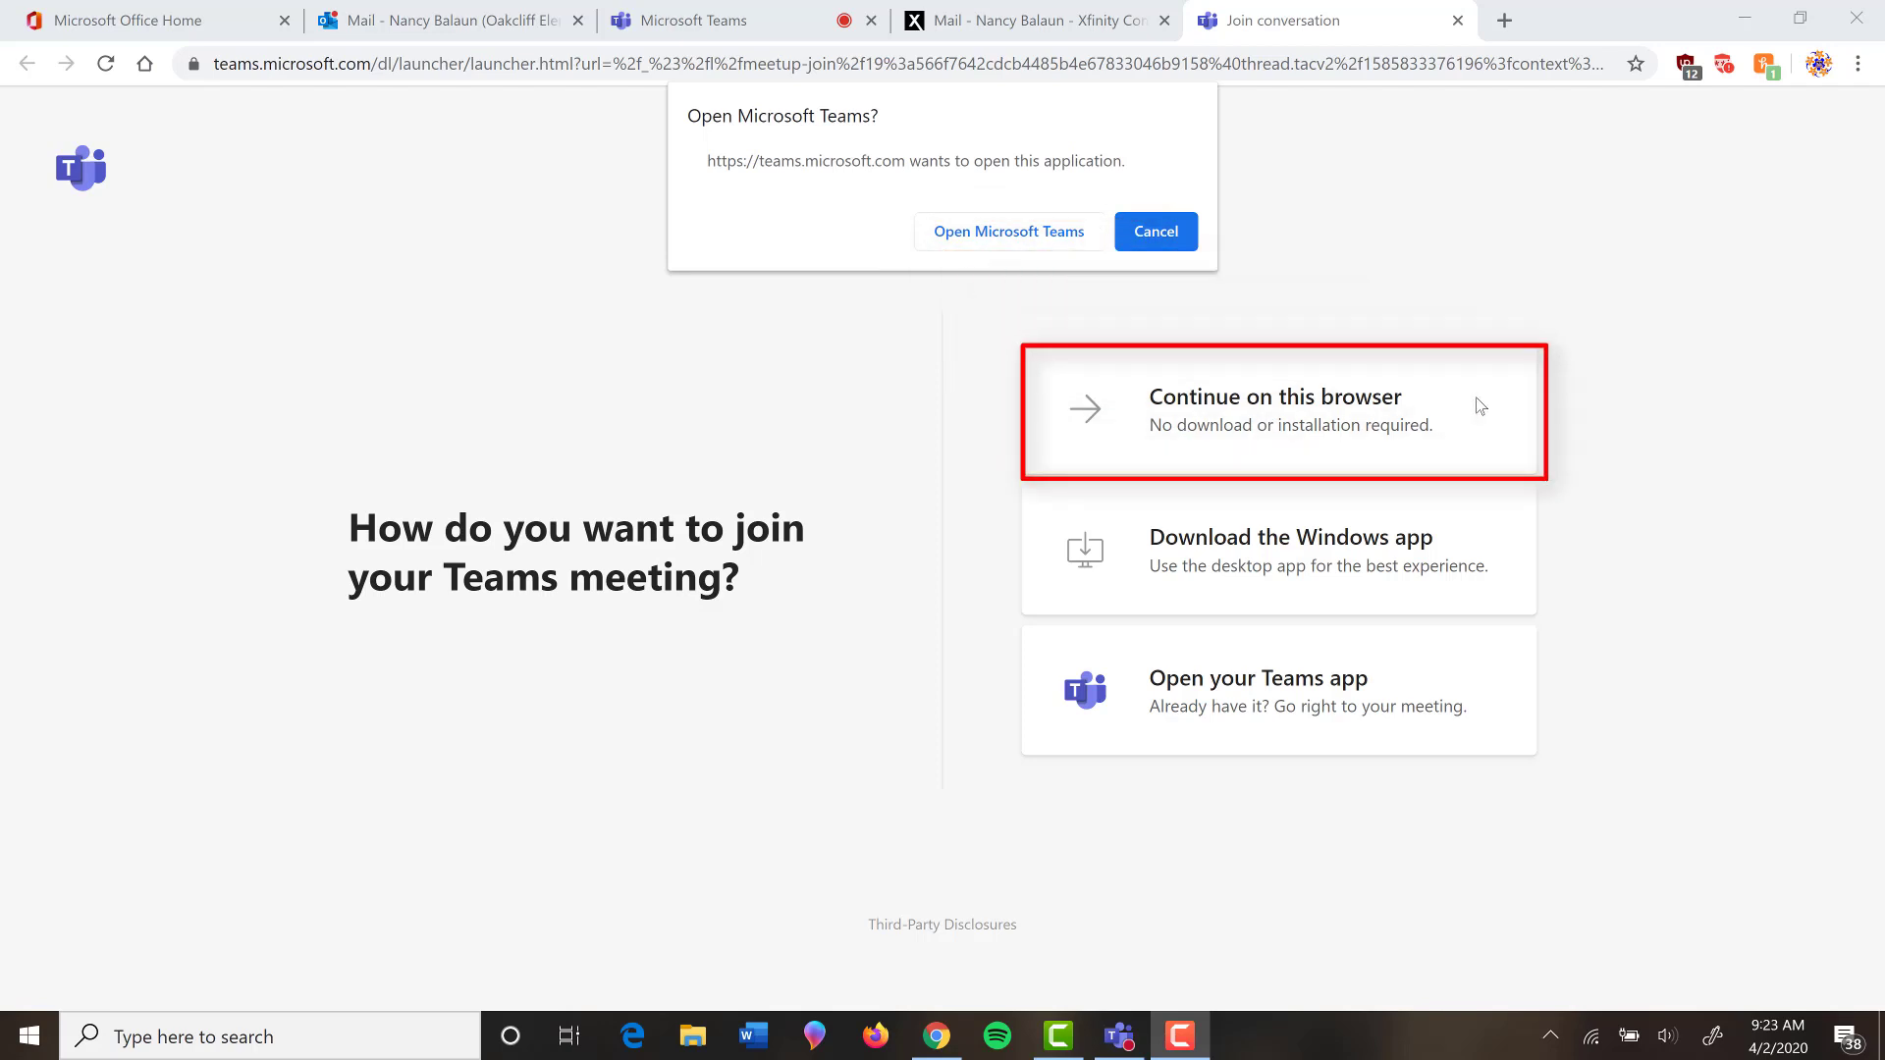
{"action": "mouse_move", "coordinate": [1386, 468]}
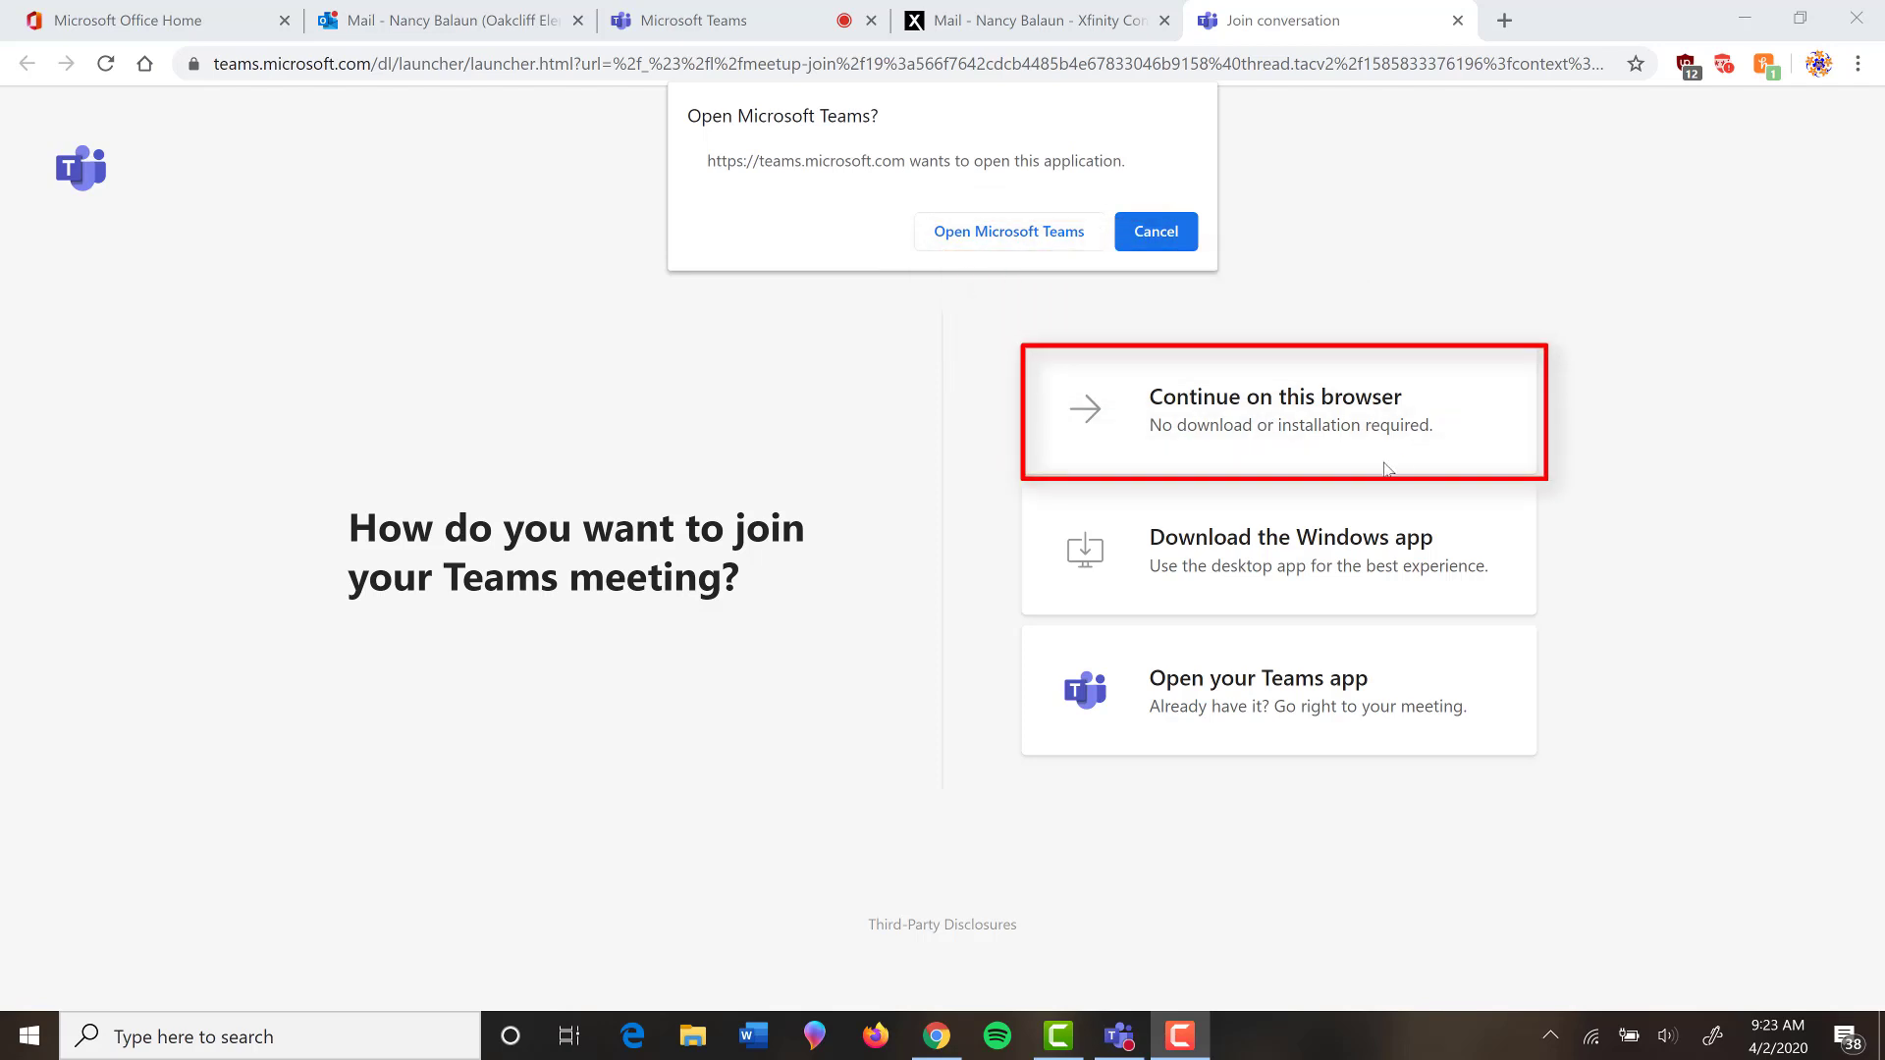
{"action": "mouse_move", "coordinate": [1426, 552]}
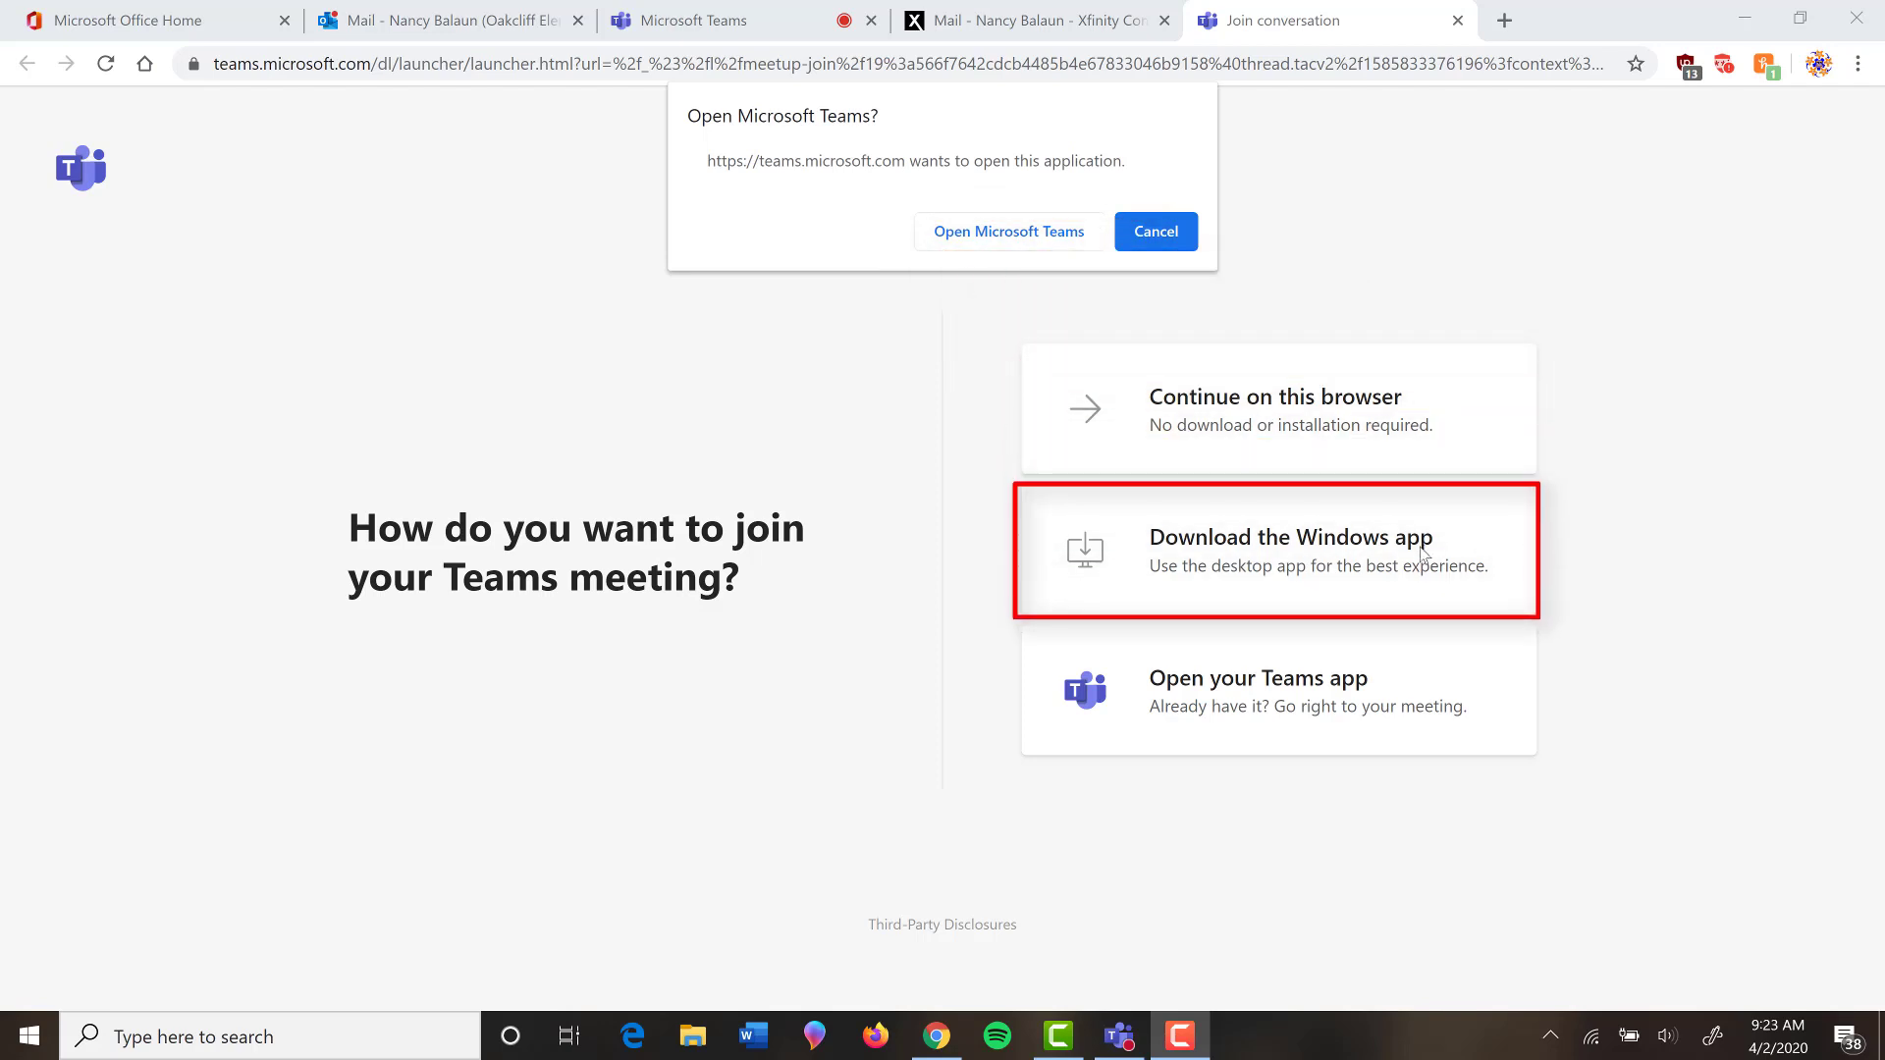
{"action": "mouse_move", "coordinate": [1408, 726]}
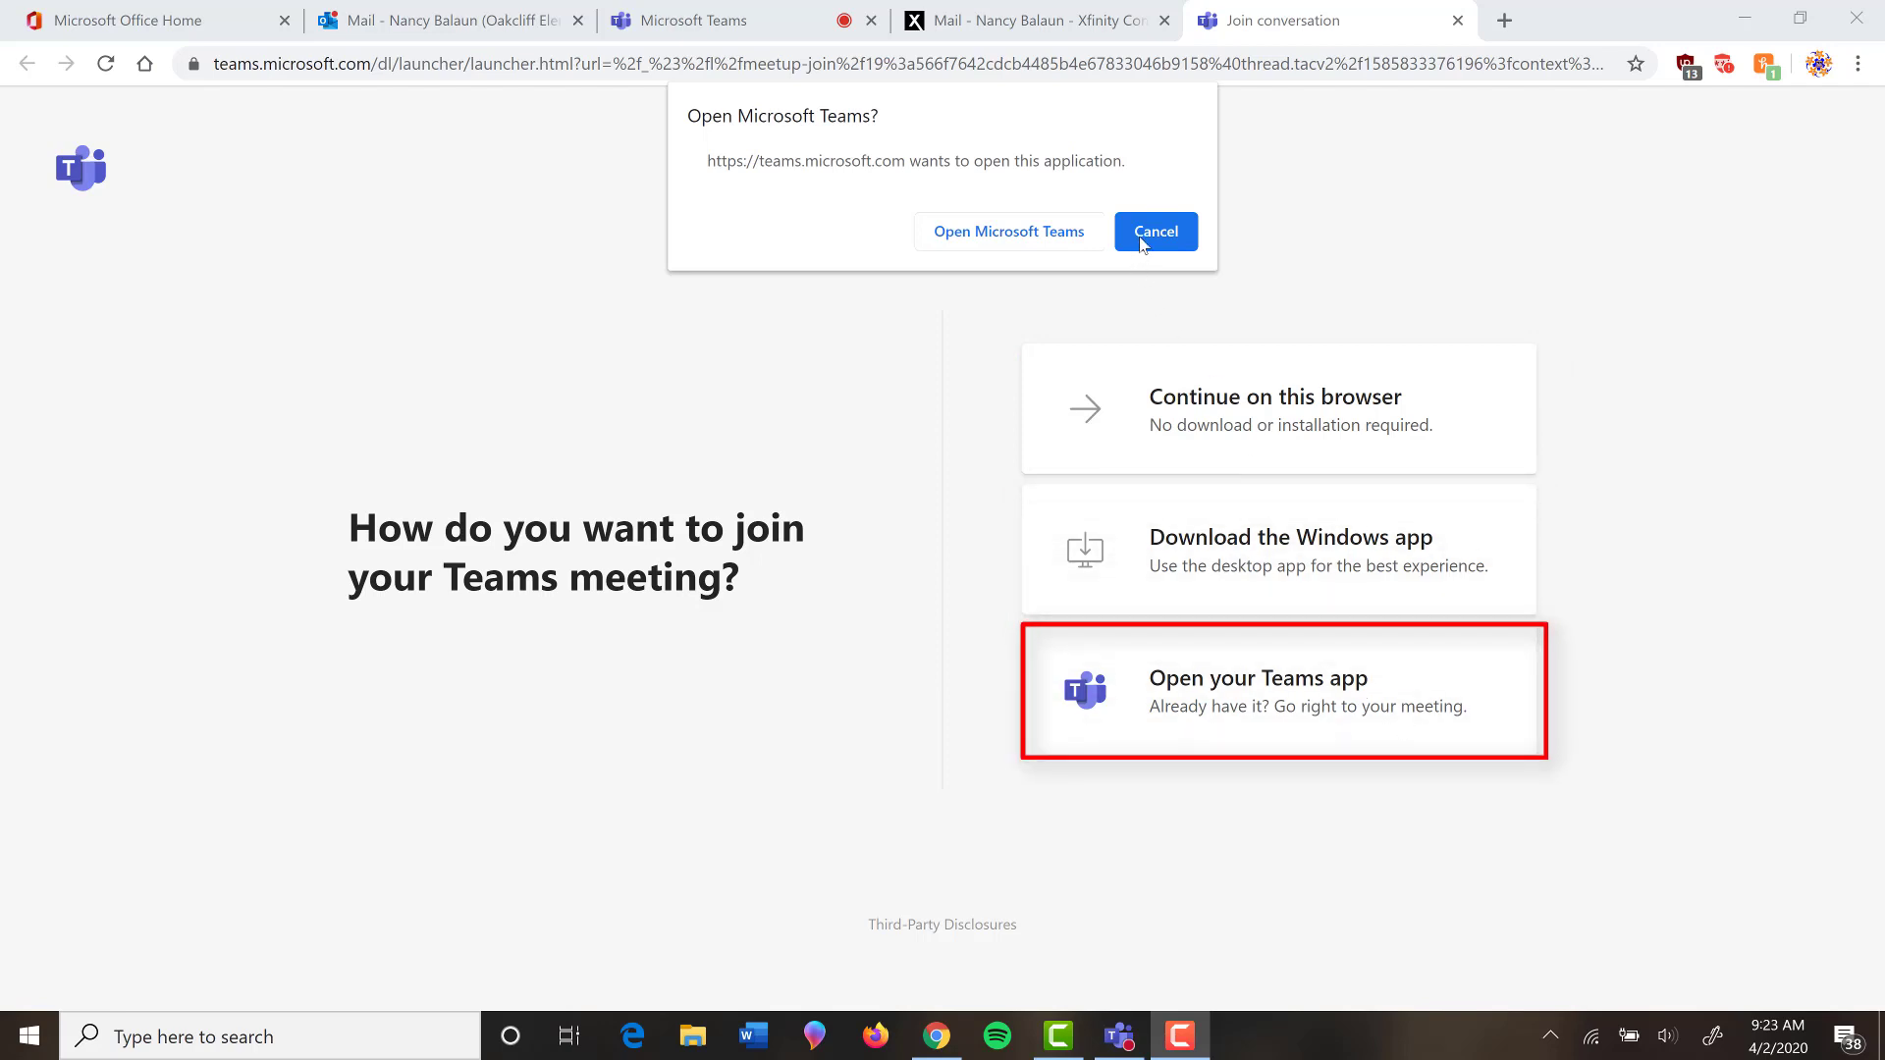
Decline the desktop app and continue joining 'Meeting in General' in this browser
{"action": "left_click", "coordinate": [1154, 232]}
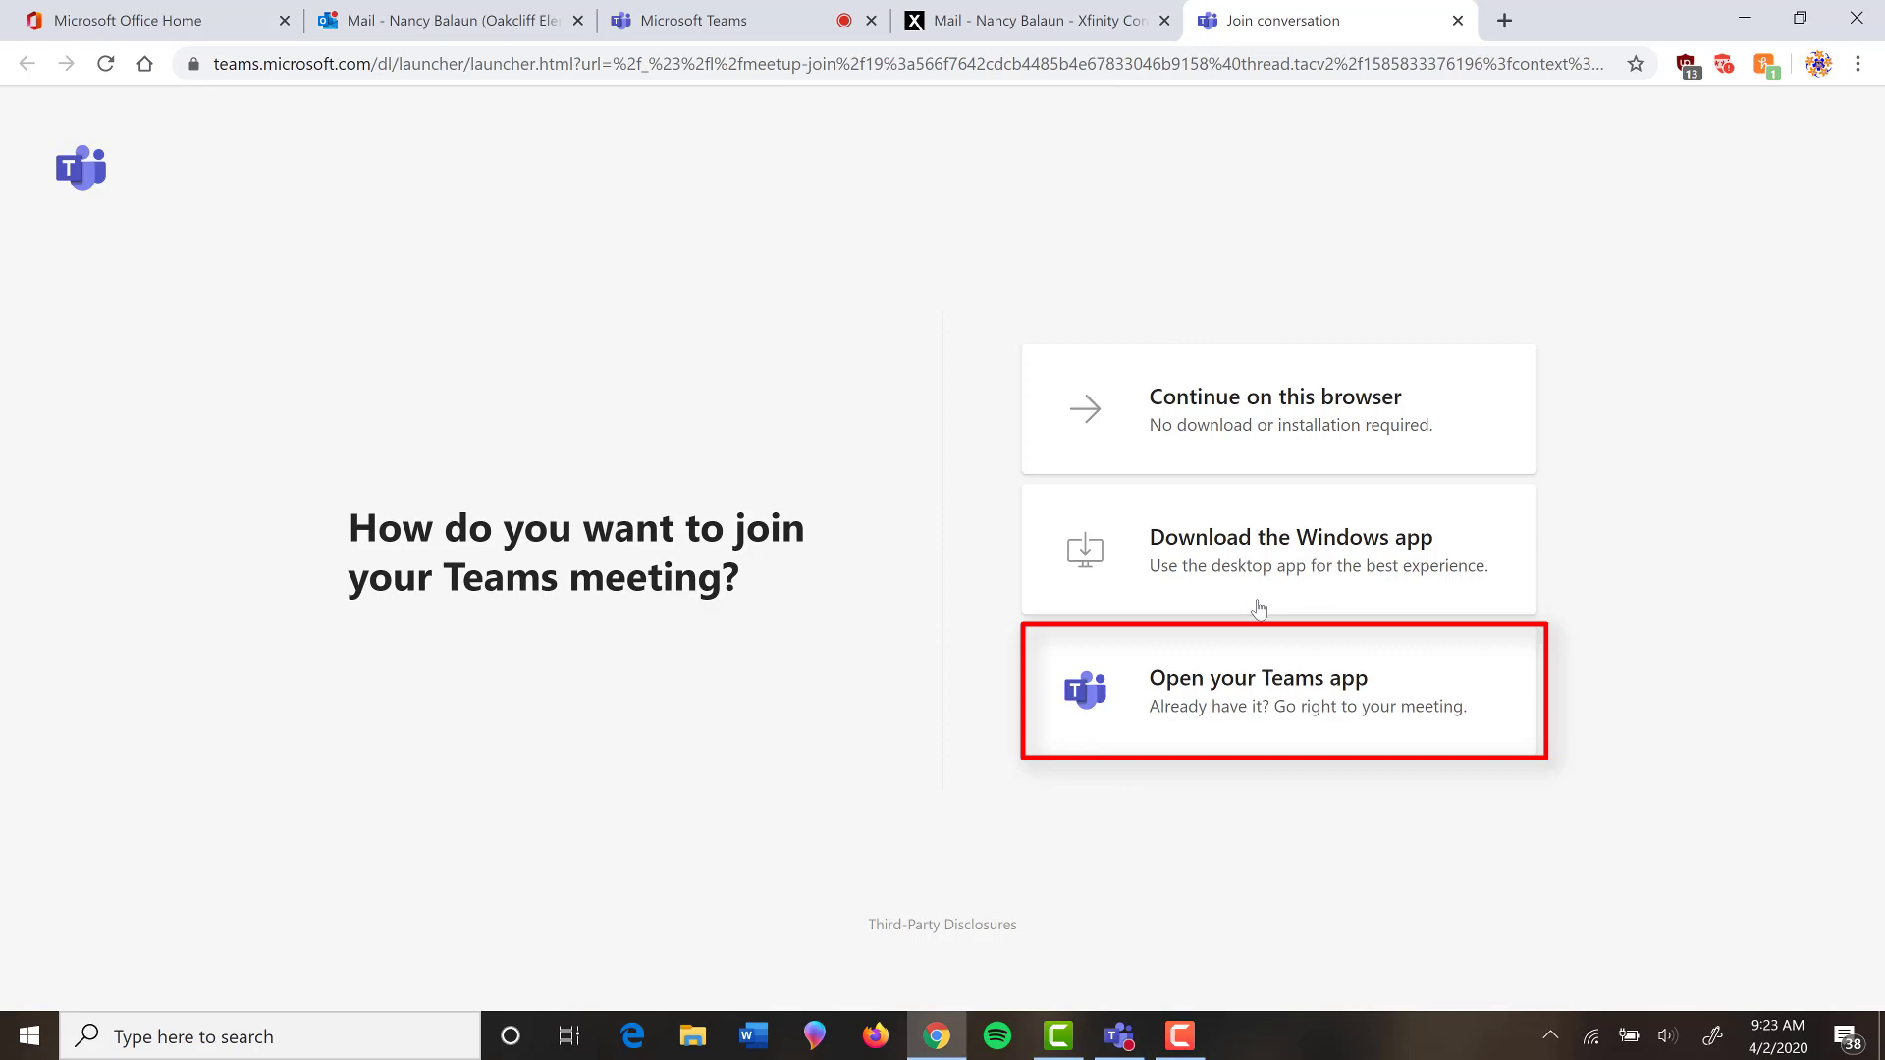
{"action": "mouse_move", "coordinate": [1229, 409]}
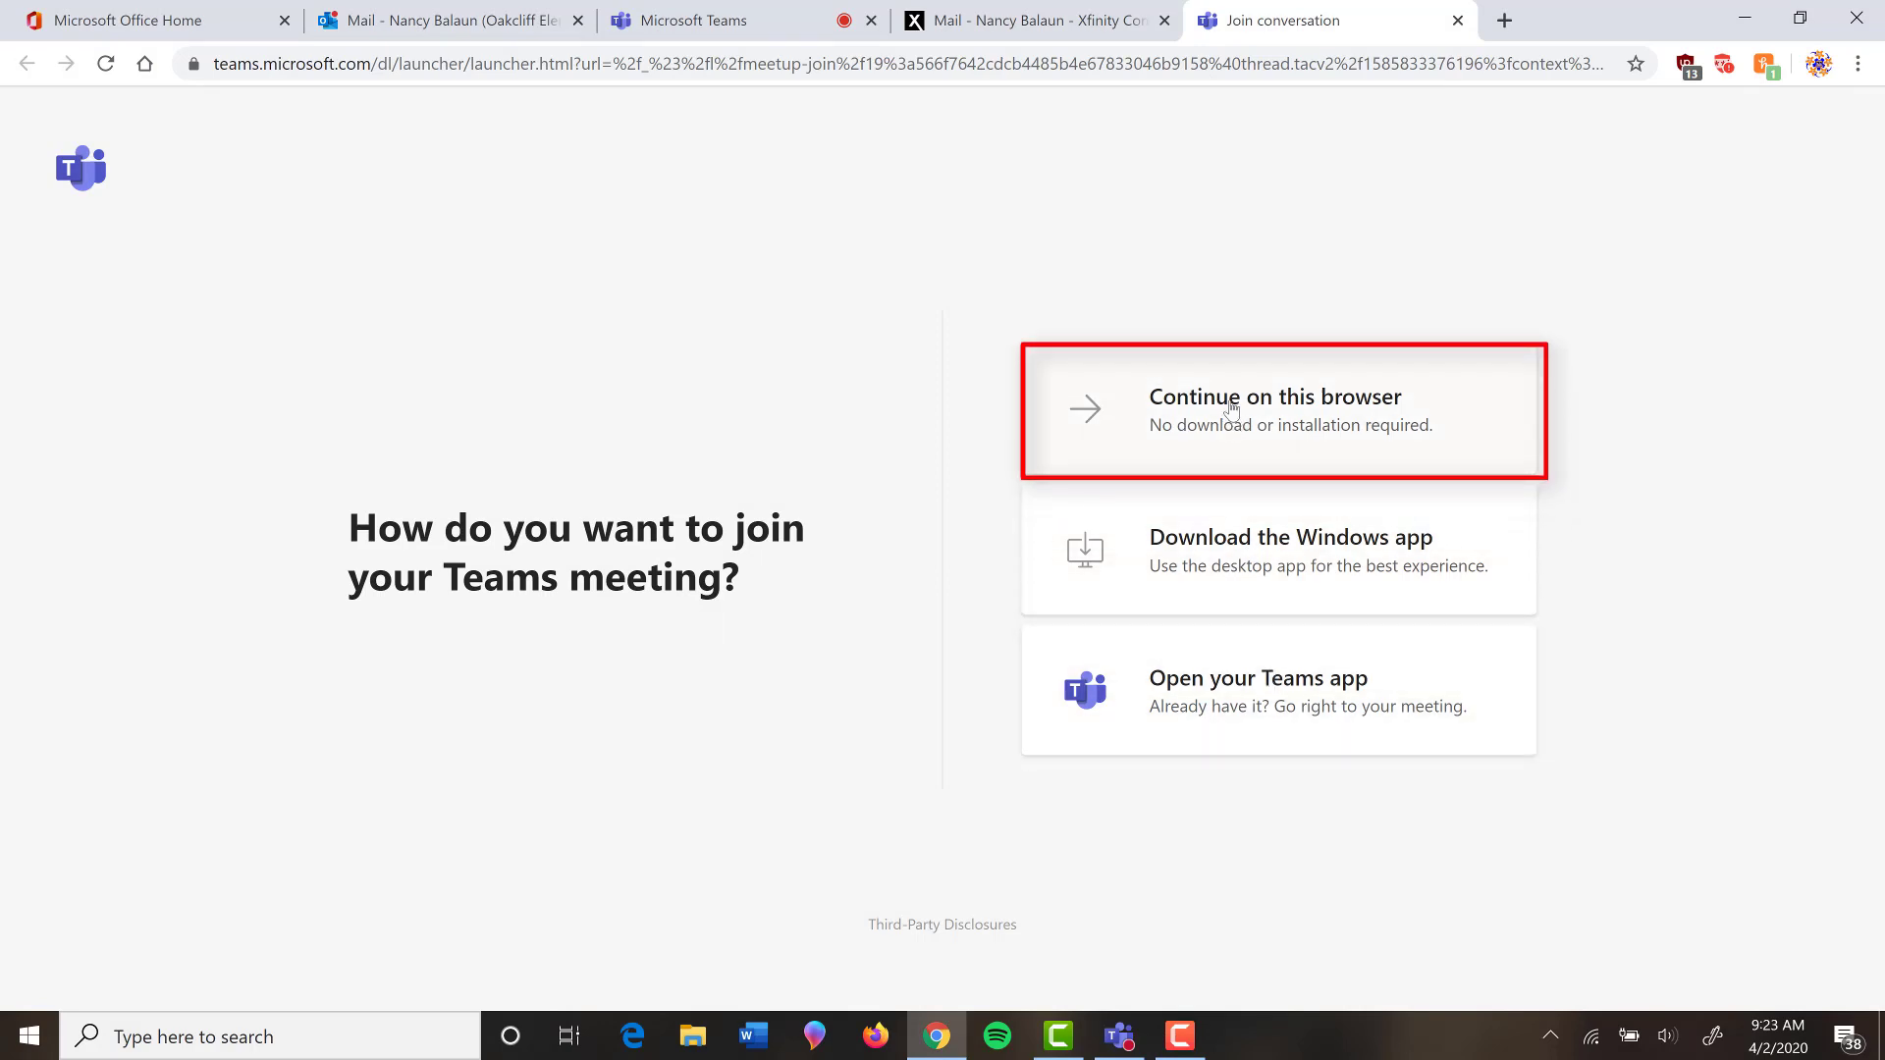
{"action": "left_click", "coordinate": [1229, 410]}
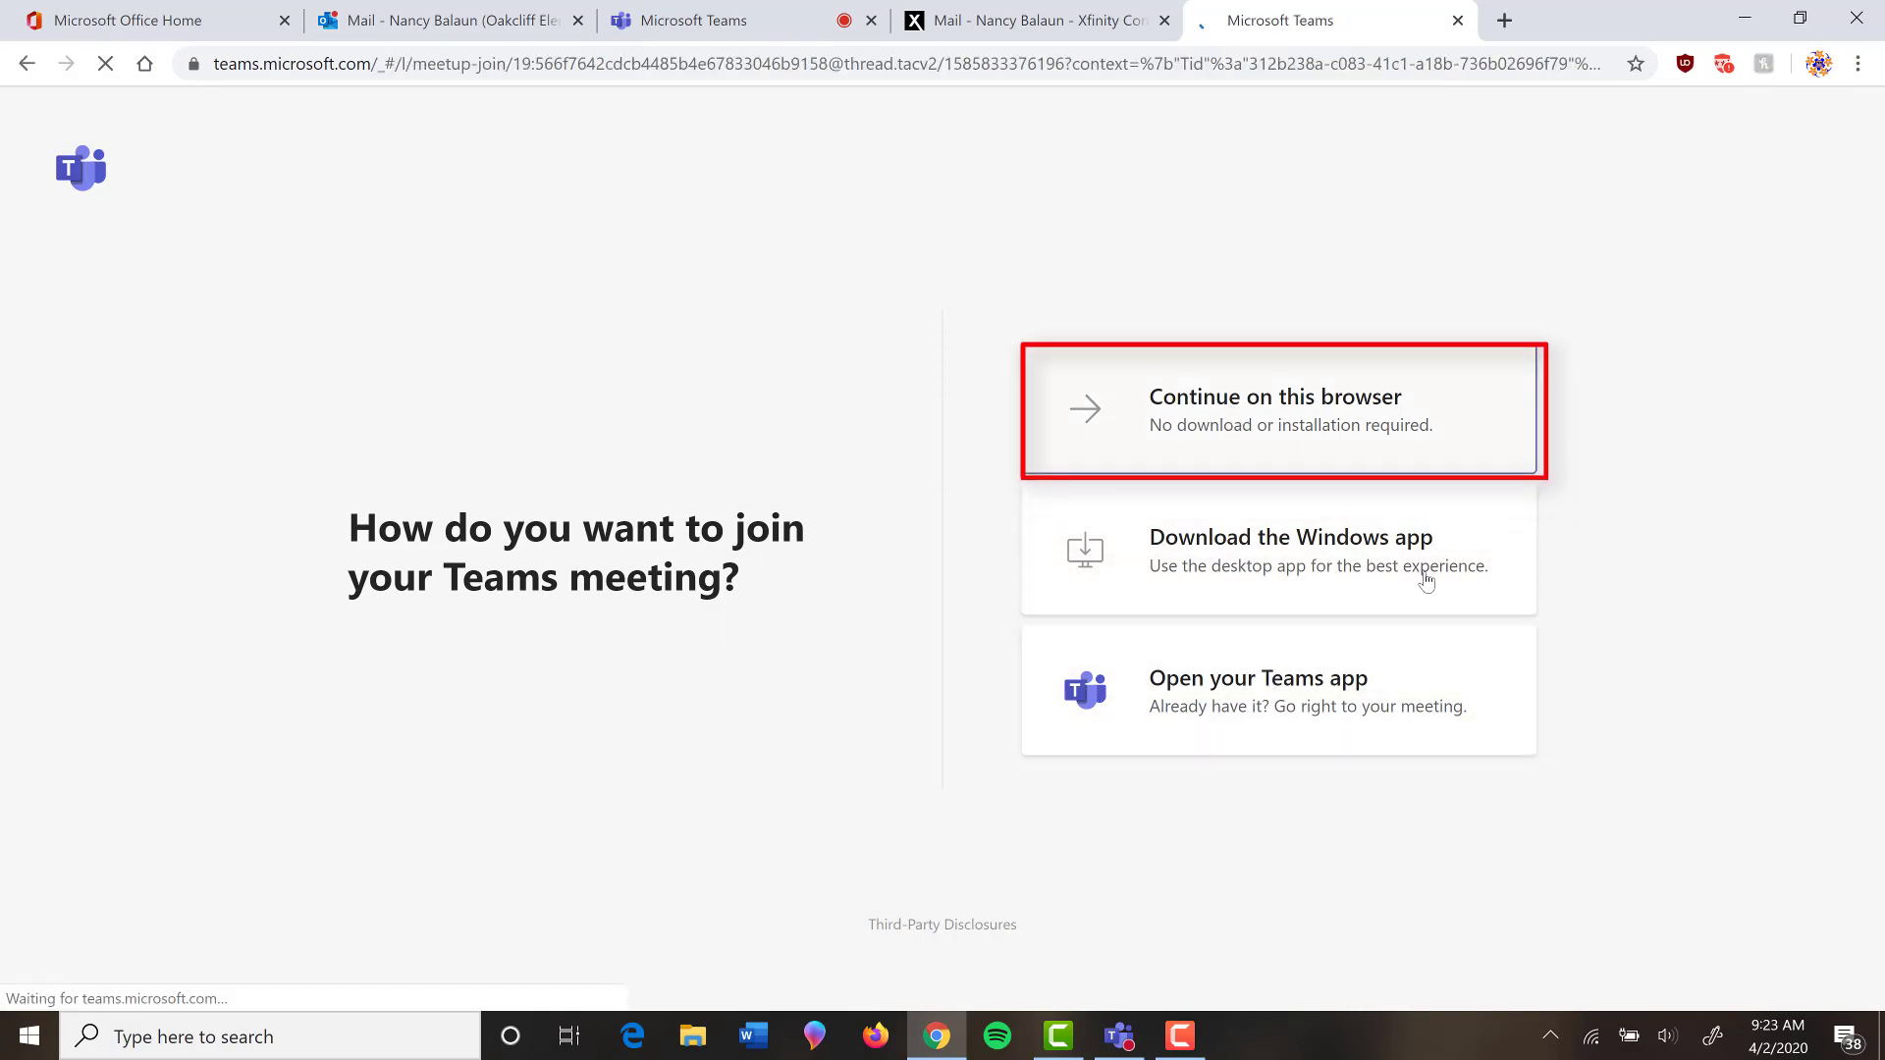
{"action": "left_click", "coordinate": [1276, 410]}
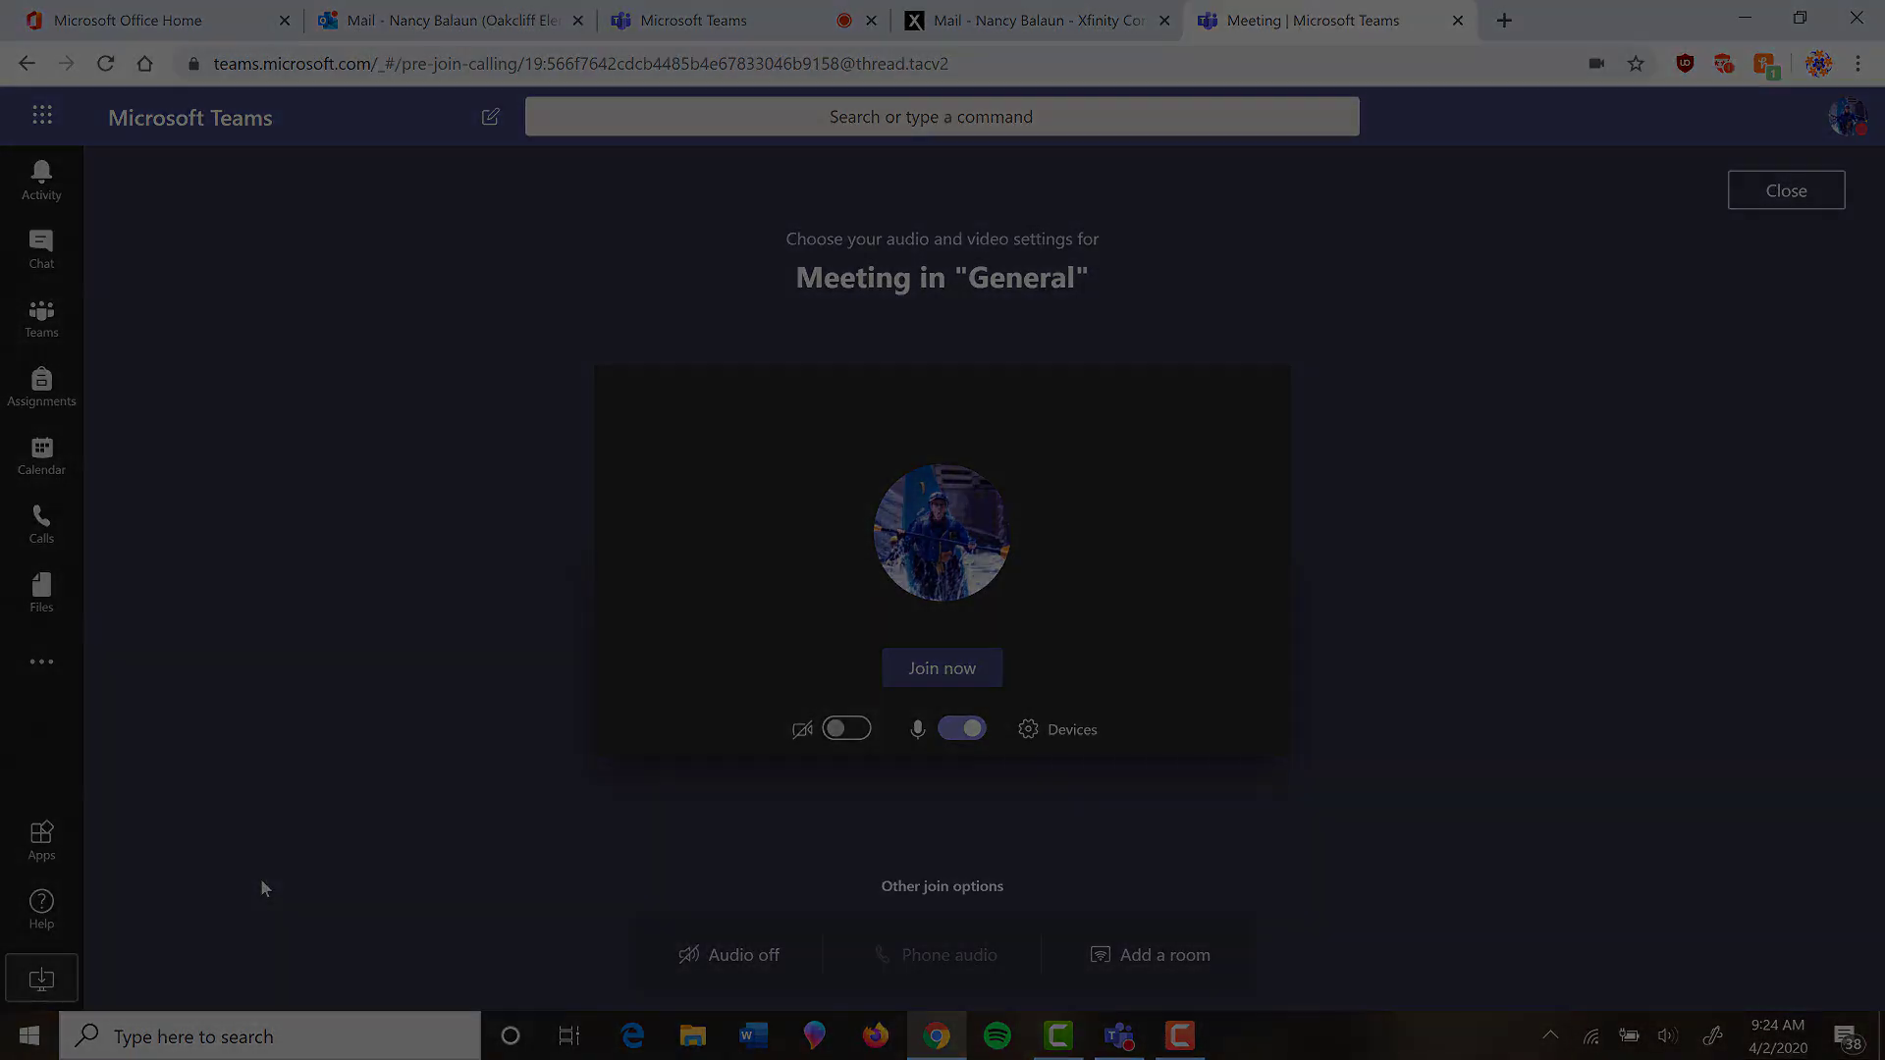
Switch back from the Teams pre-join screen to the Xfinity Connect inbox
{"action": "left_click", "coordinate": [1033, 19]}
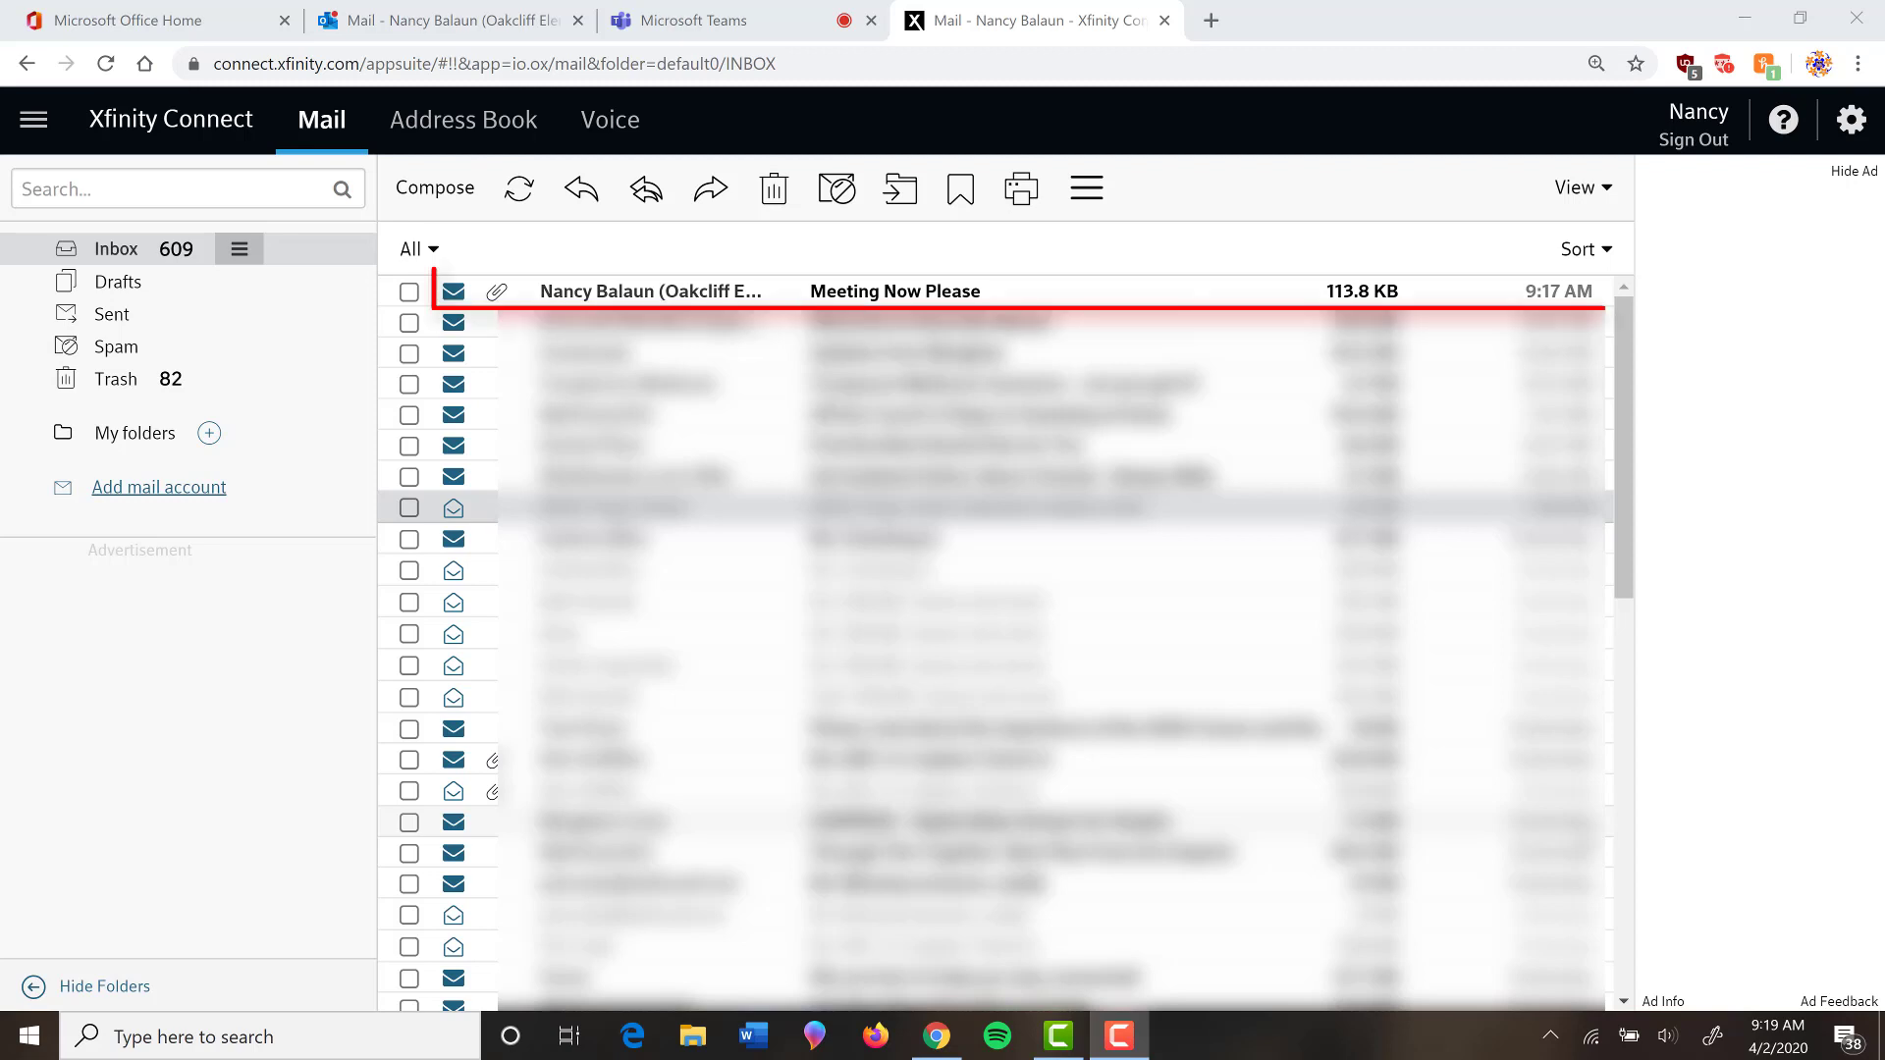
Reopen the 'Meeting Now Please' email and follow its Teams meeting link again
{"action": "left_click", "coordinate": [895, 291]}
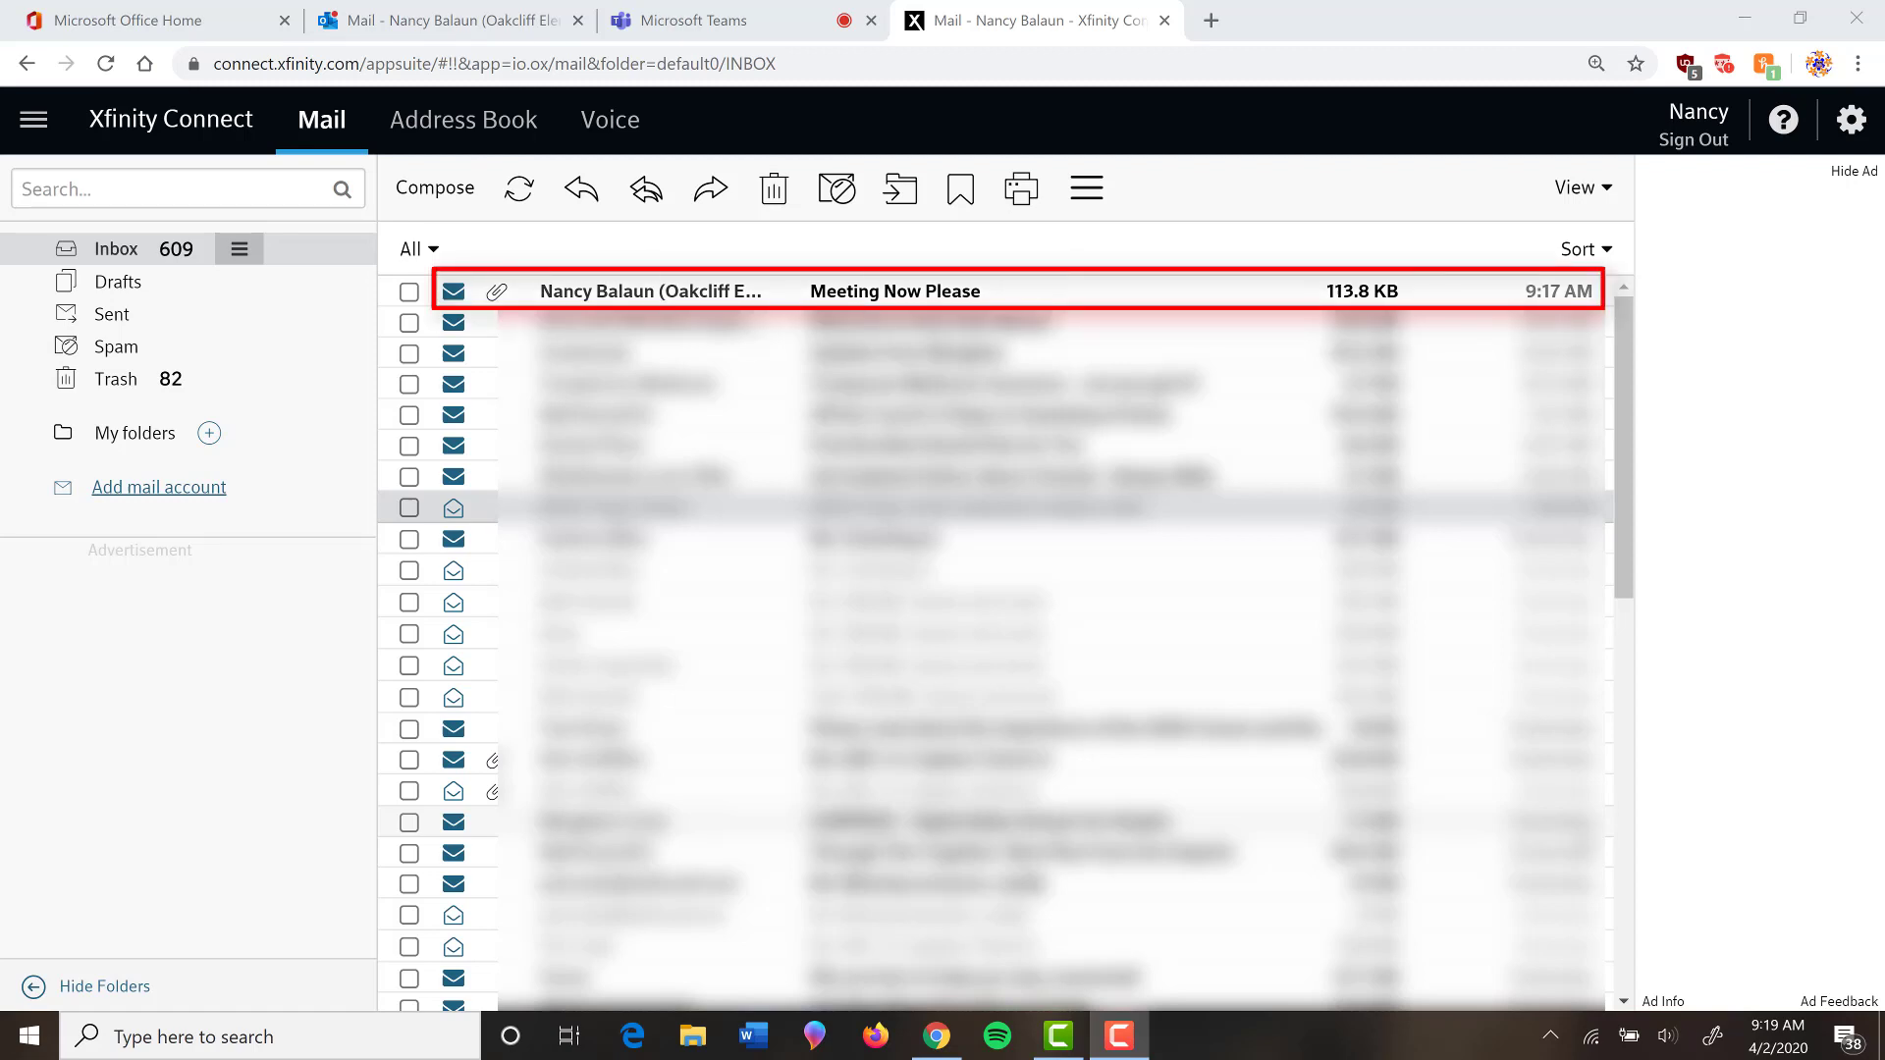
{"action": "left_click", "coordinate": [895, 291]}
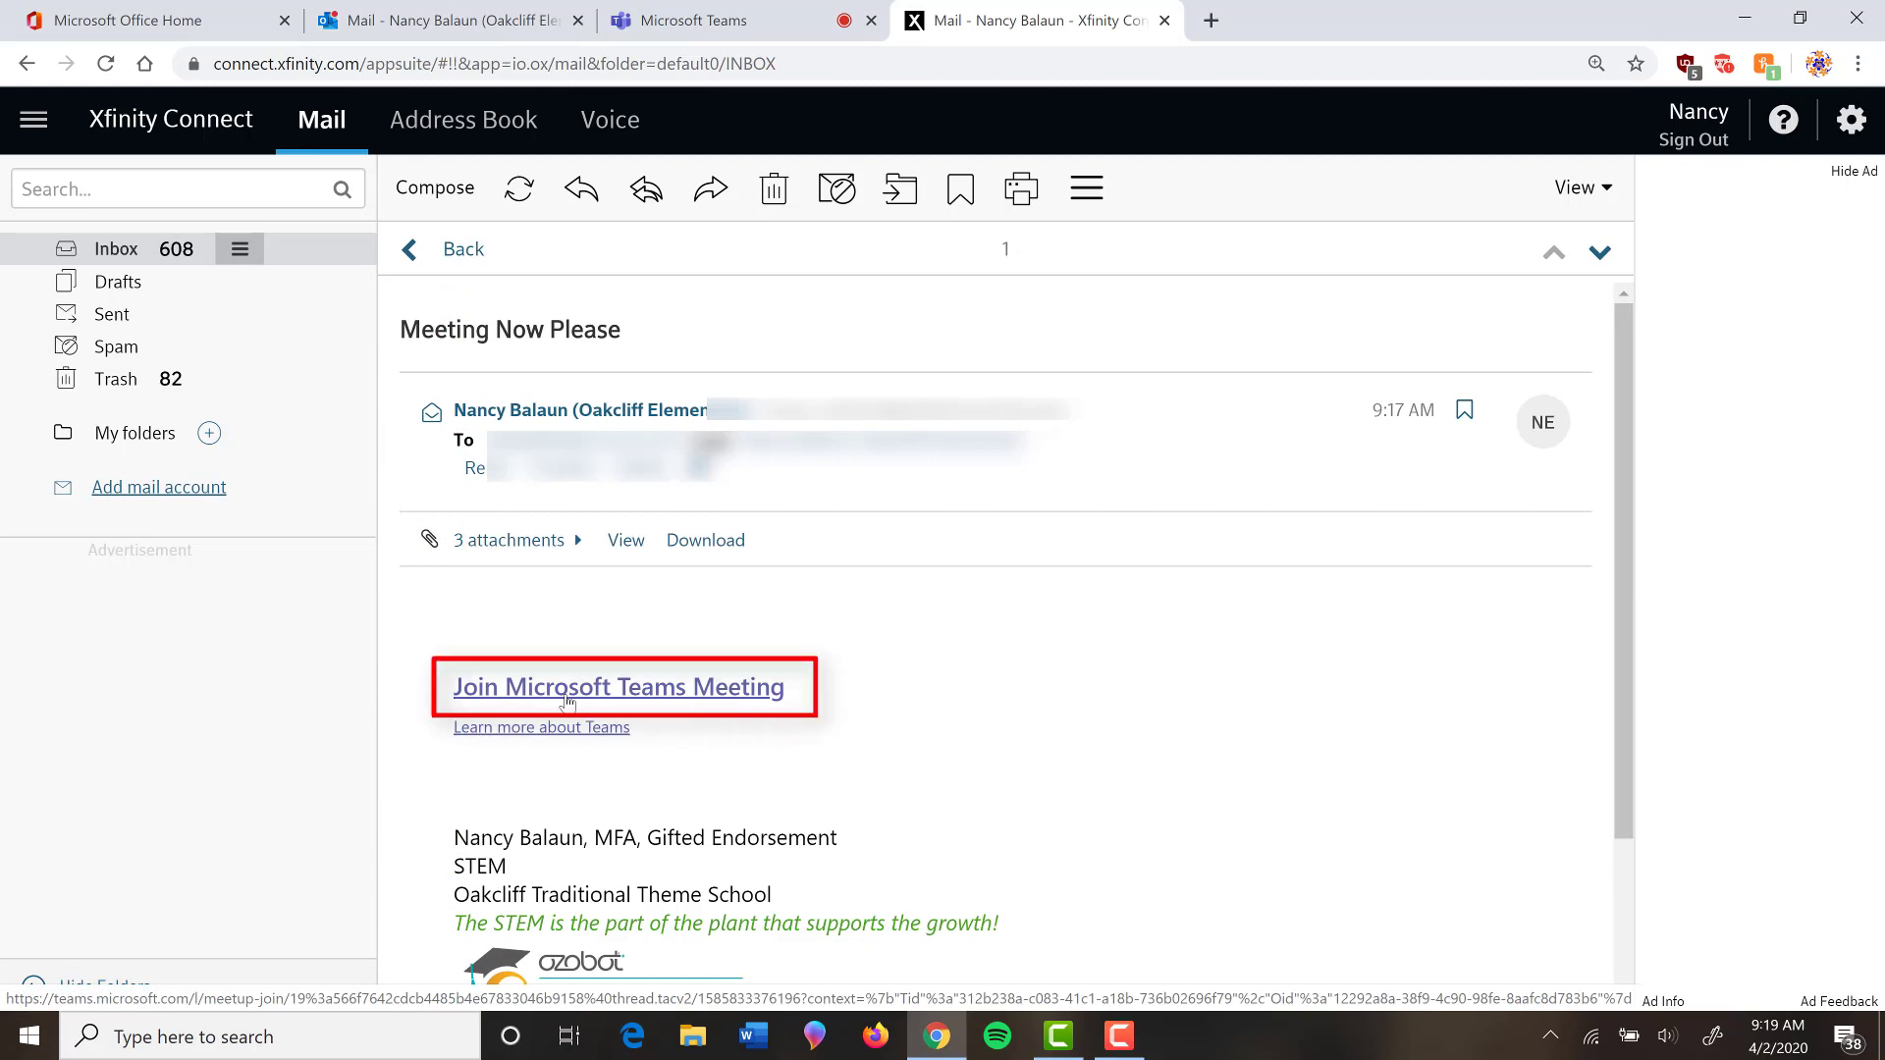
{"action": "left_click", "coordinate": [568, 688]}
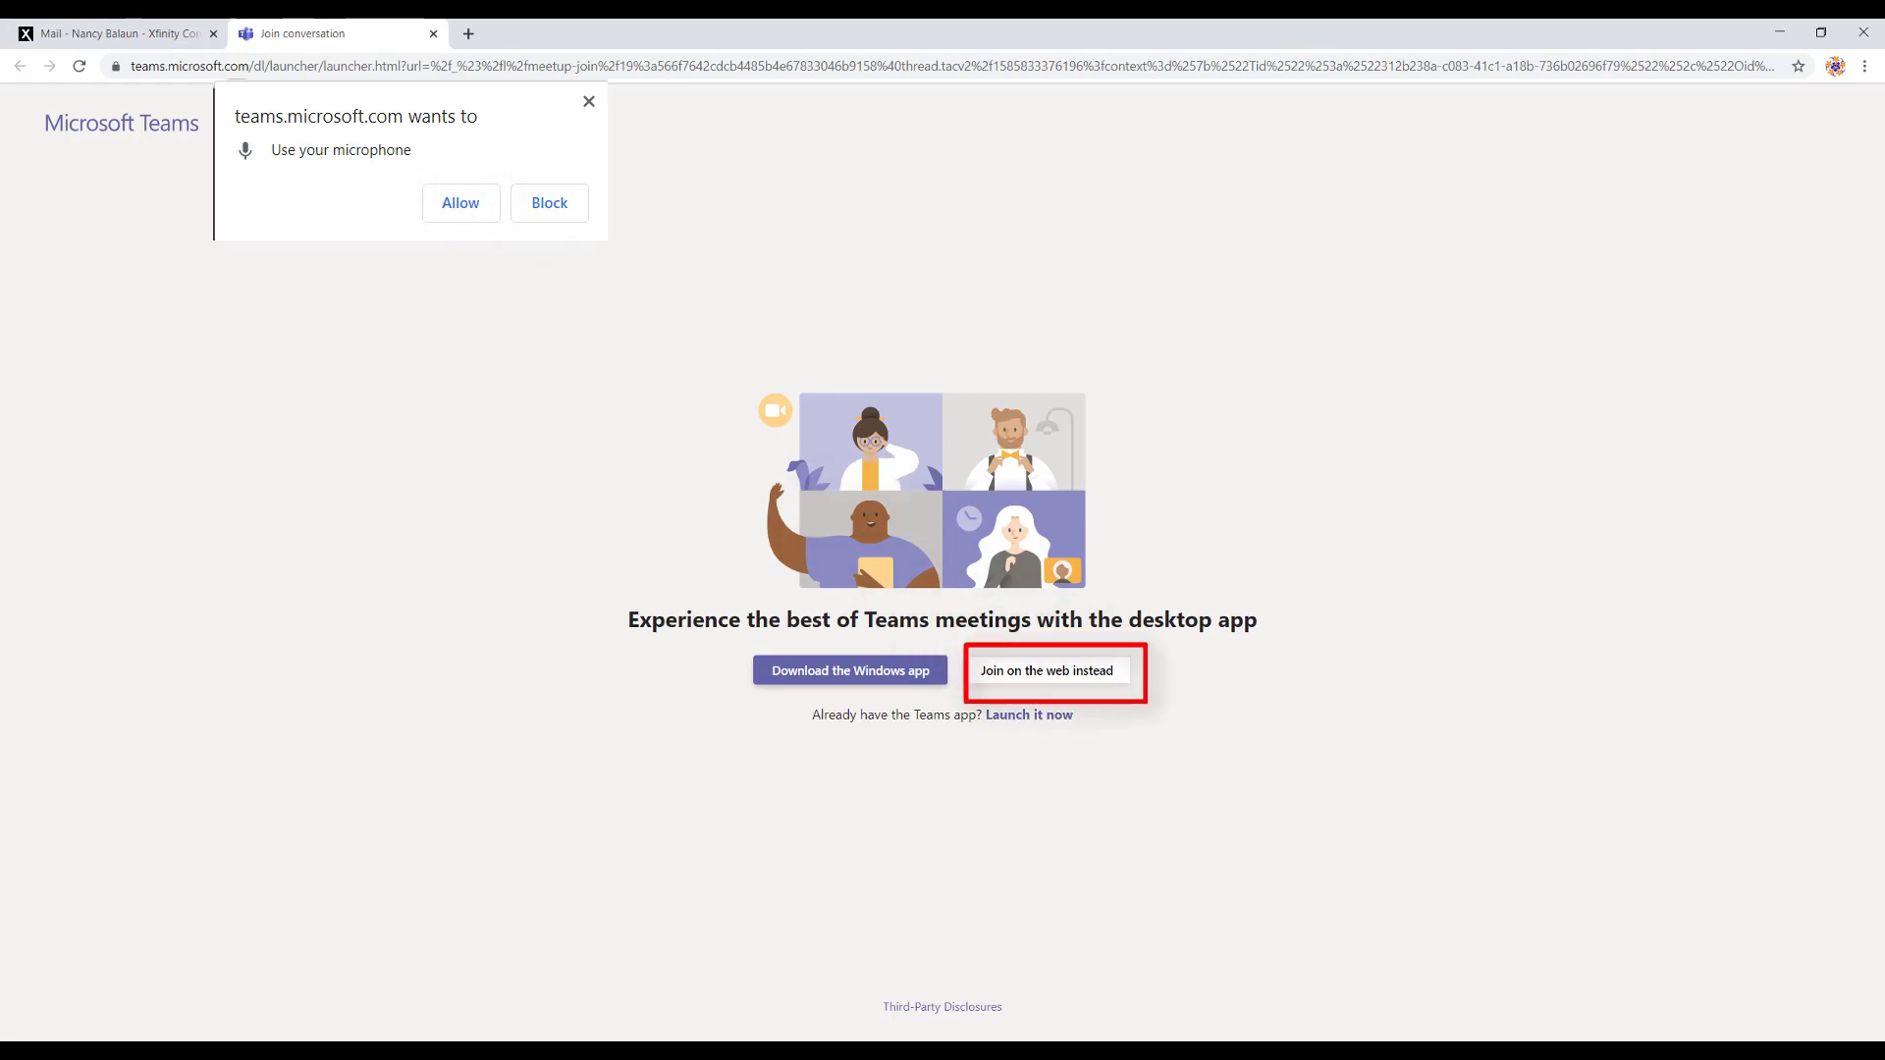
Choose 'Join on the web instead' from the Teams launcher page
{"action": "left_click", "coordinate": [1049, 671]}
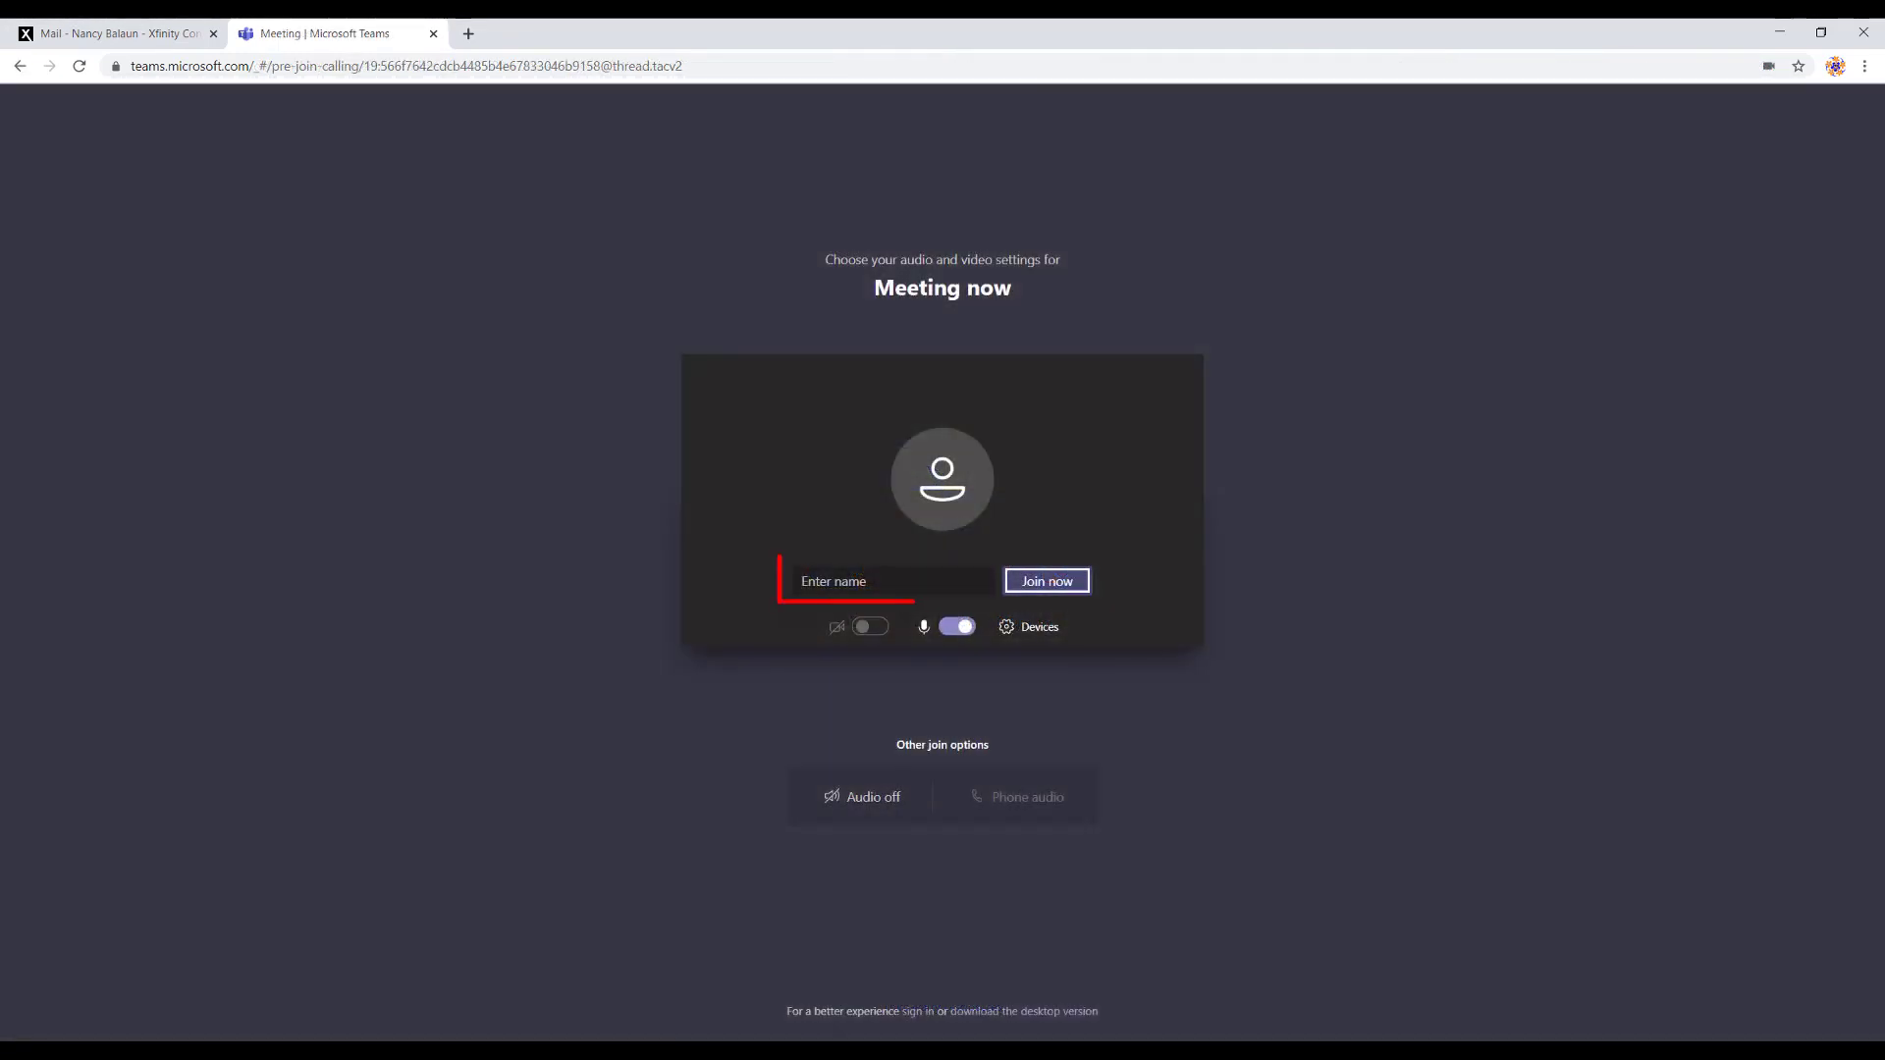
Focus the Enter name field on the 'Meeting now' pre-join screen
{"action": "left_click", "coordinate": [889, 581]}
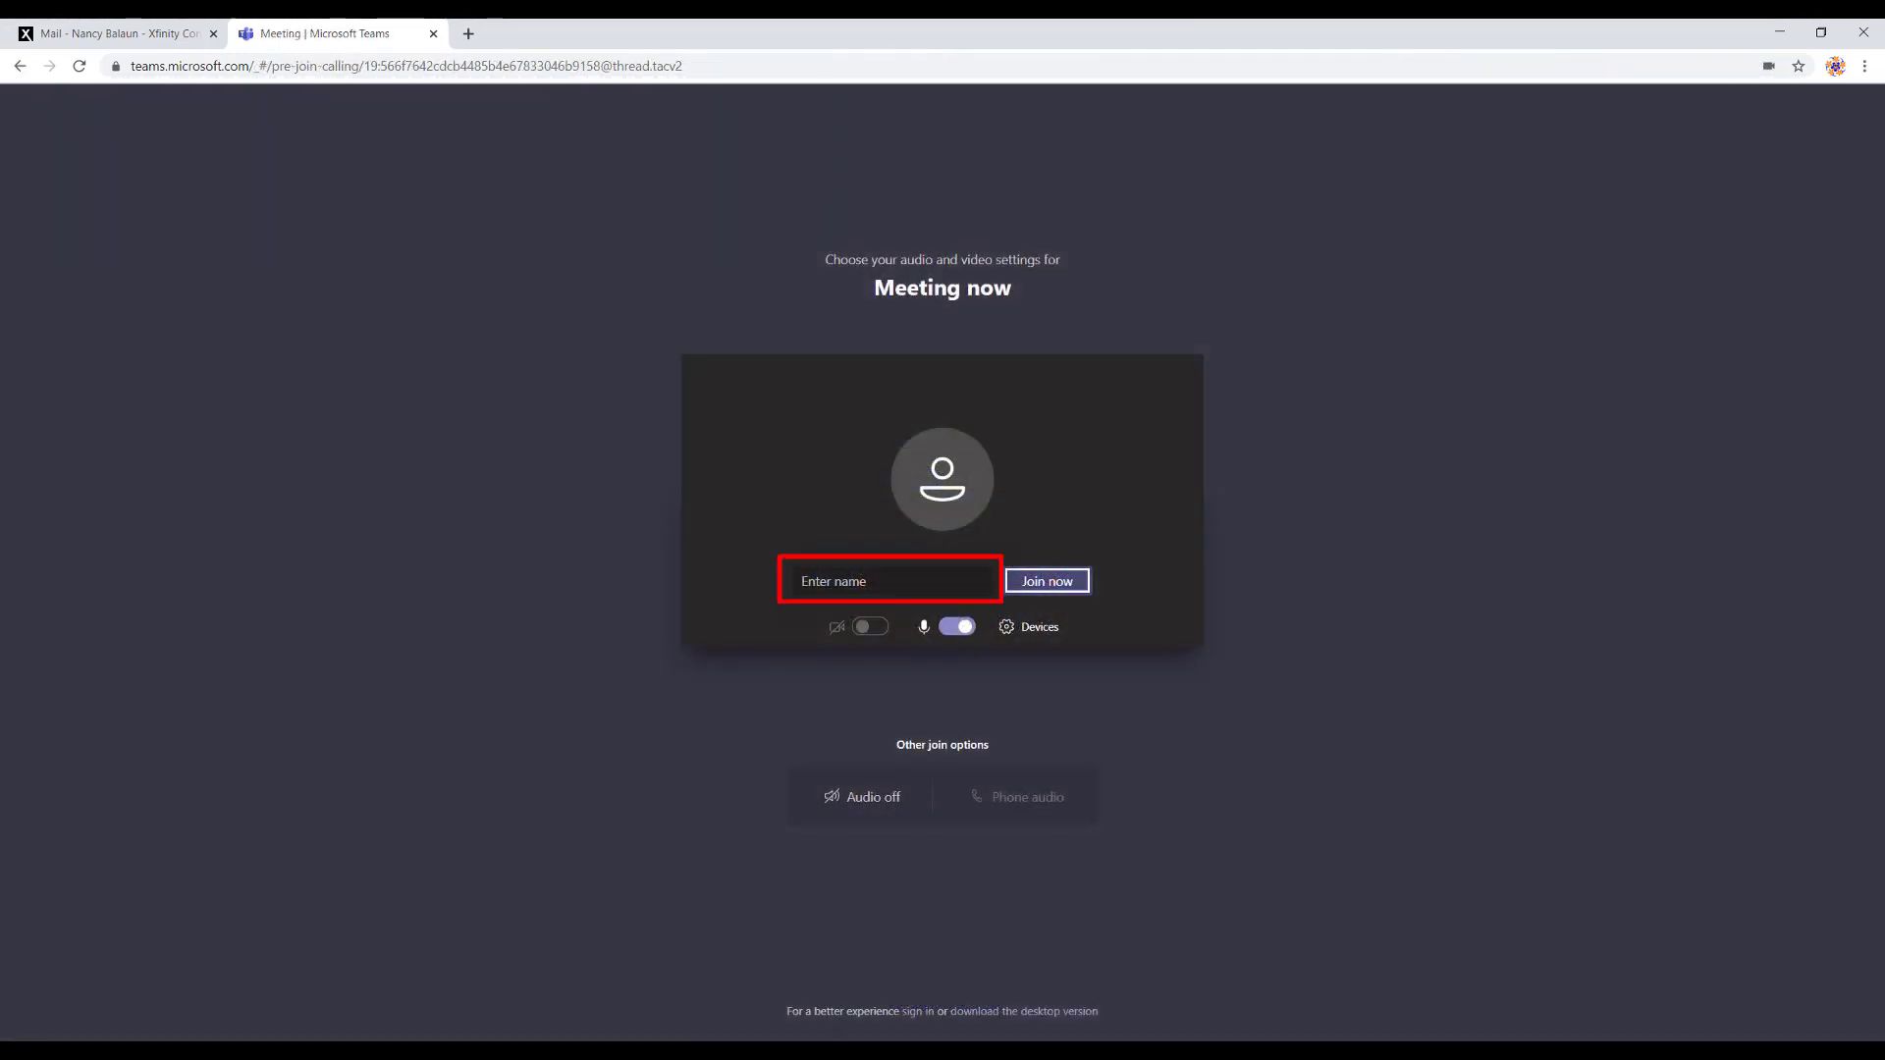